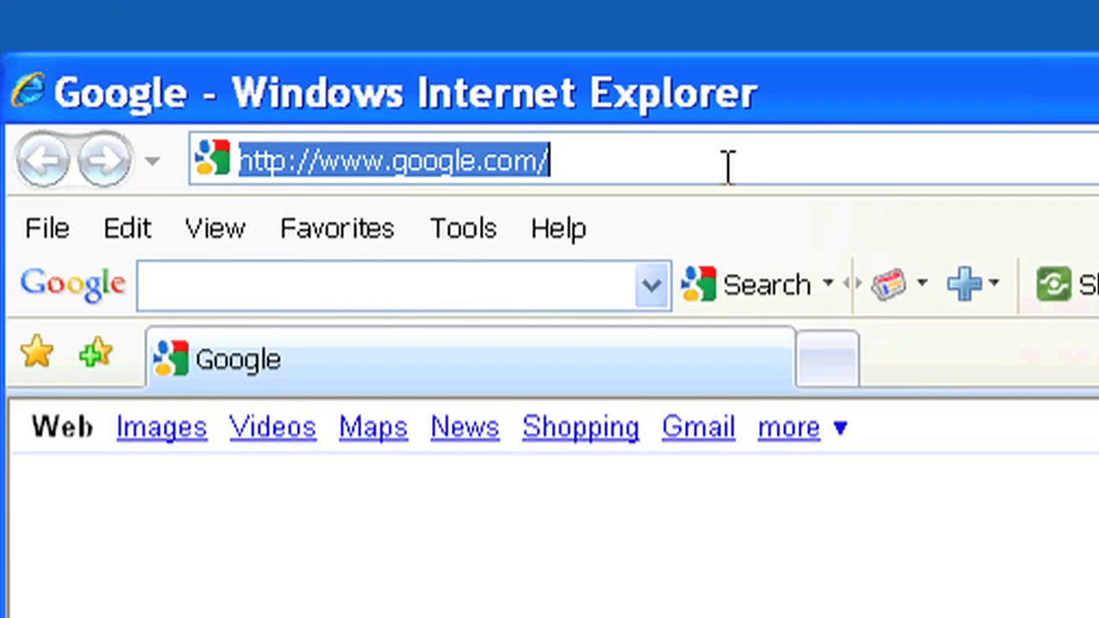
Step: Load download.hotspotpa.com and scroll to the Firmware for Linksys WRT54GL section
type("down")
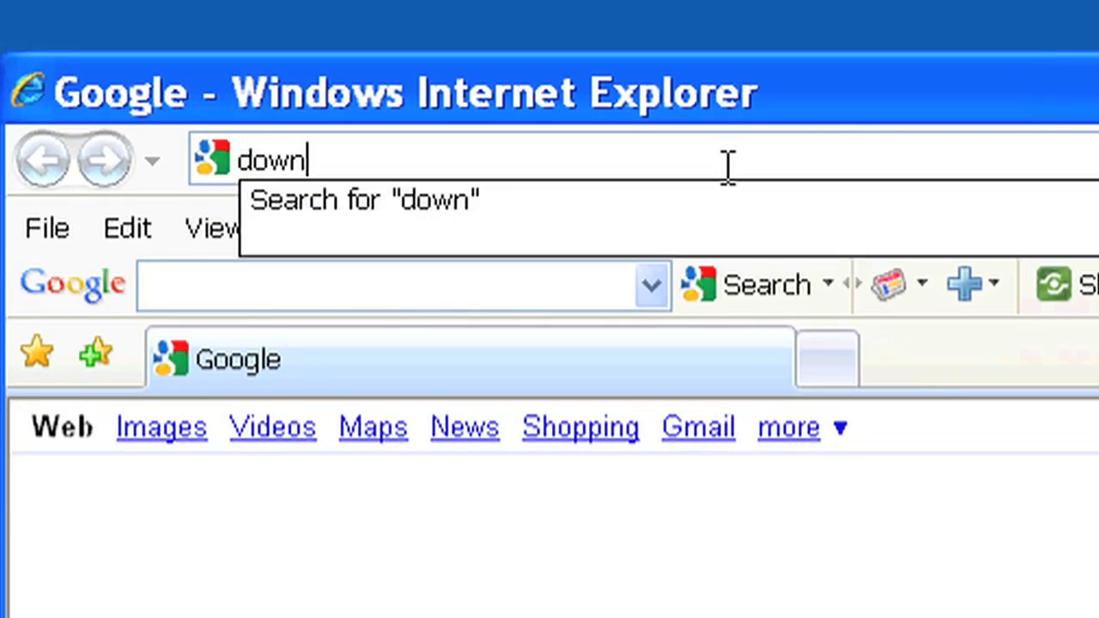
type("load.hot")
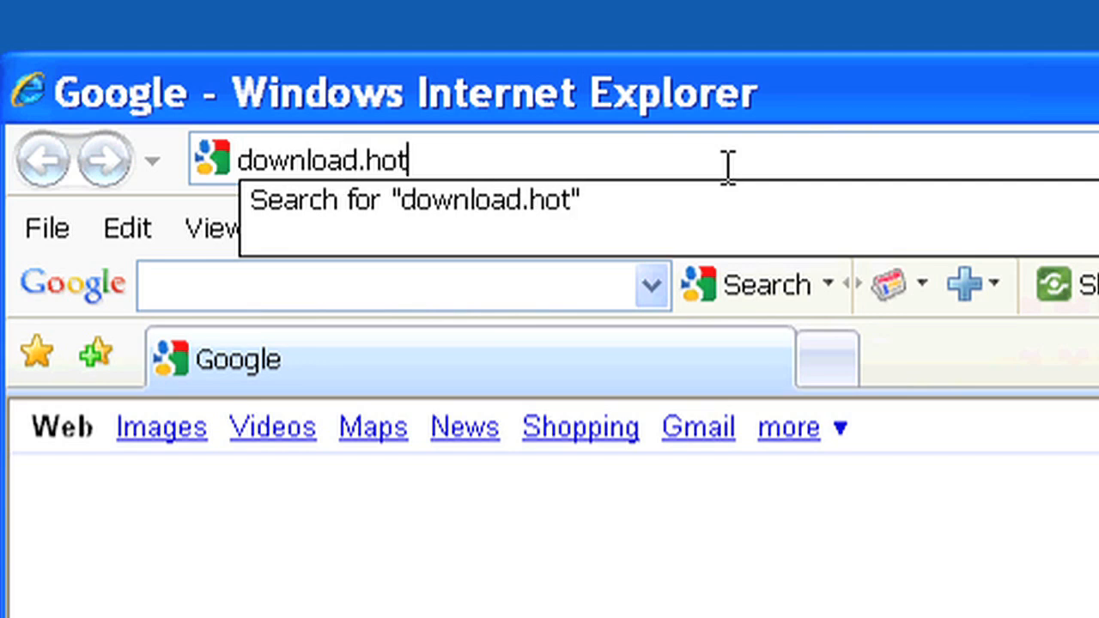
type("spotpa.com")
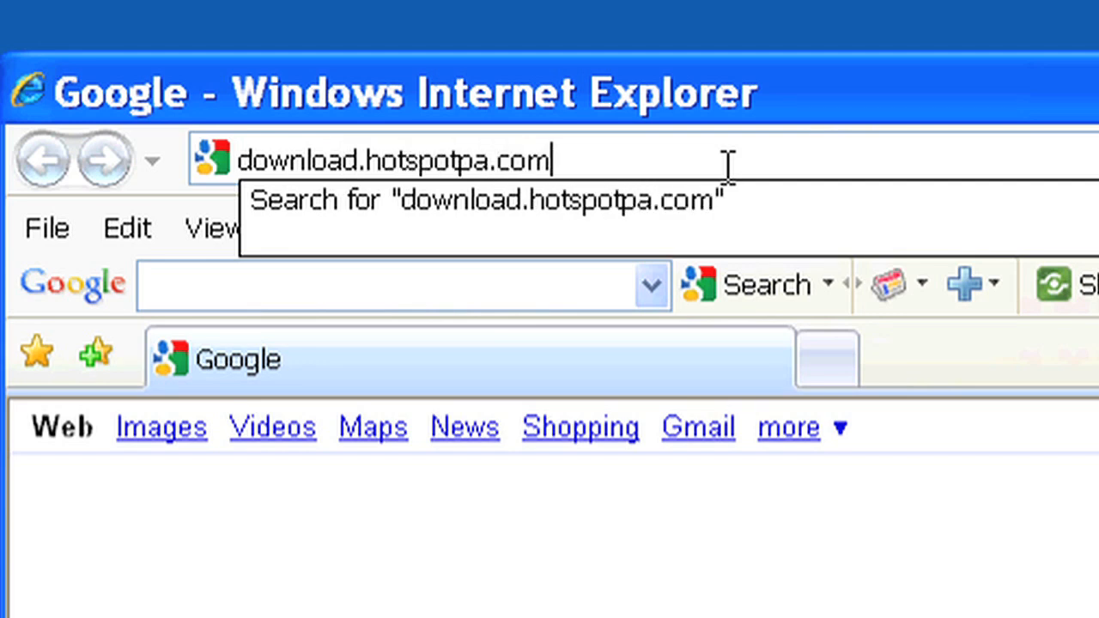
key("Return")
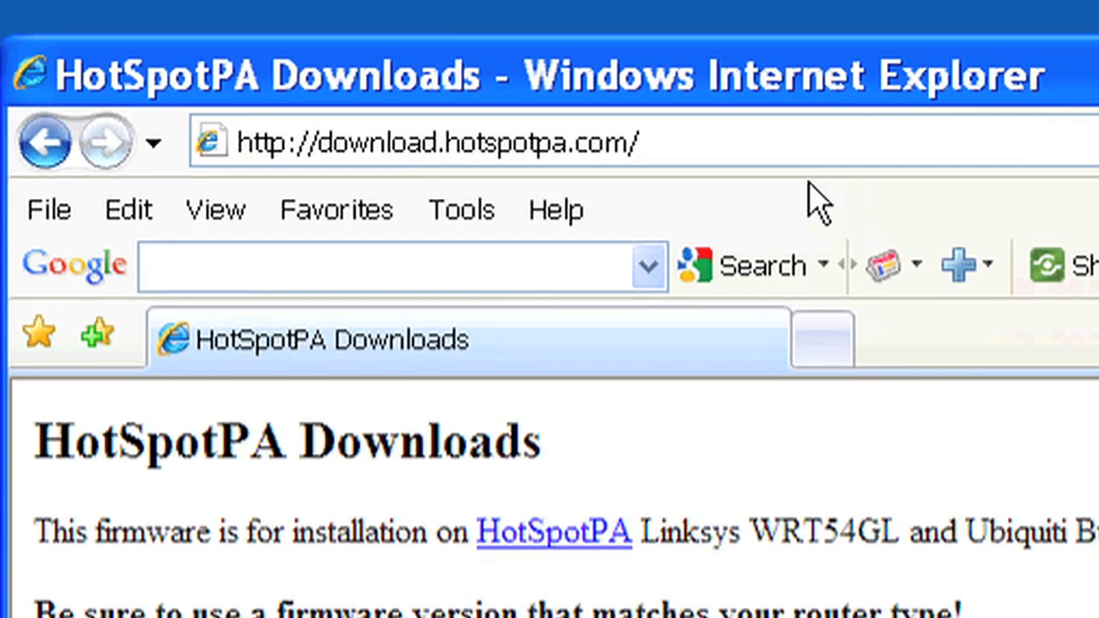
scroll("down", 3)
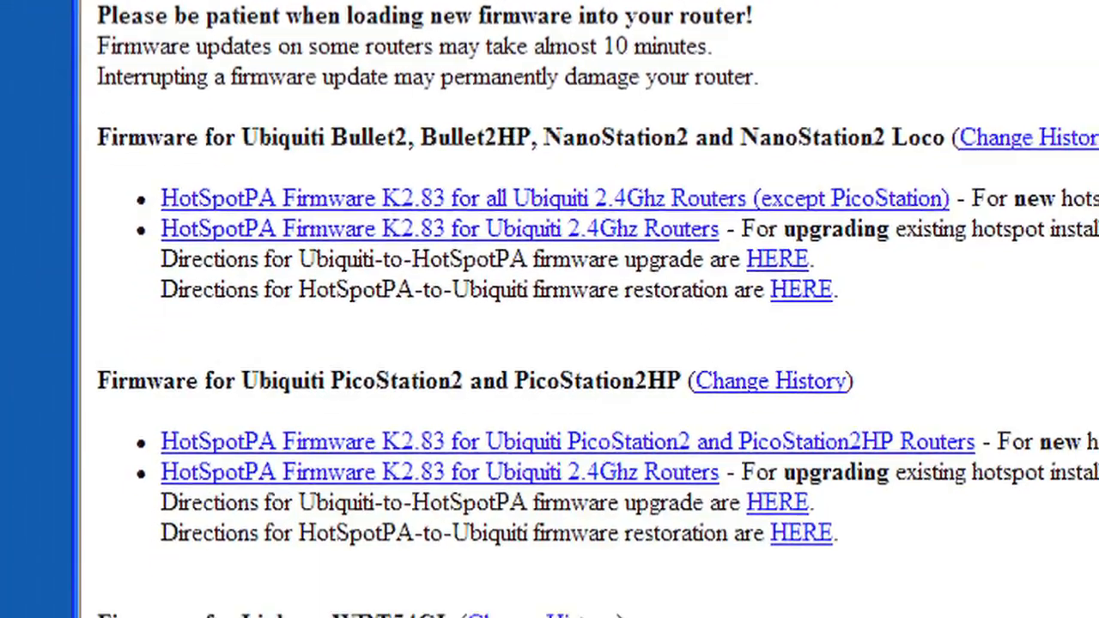
scroll("down", 3)
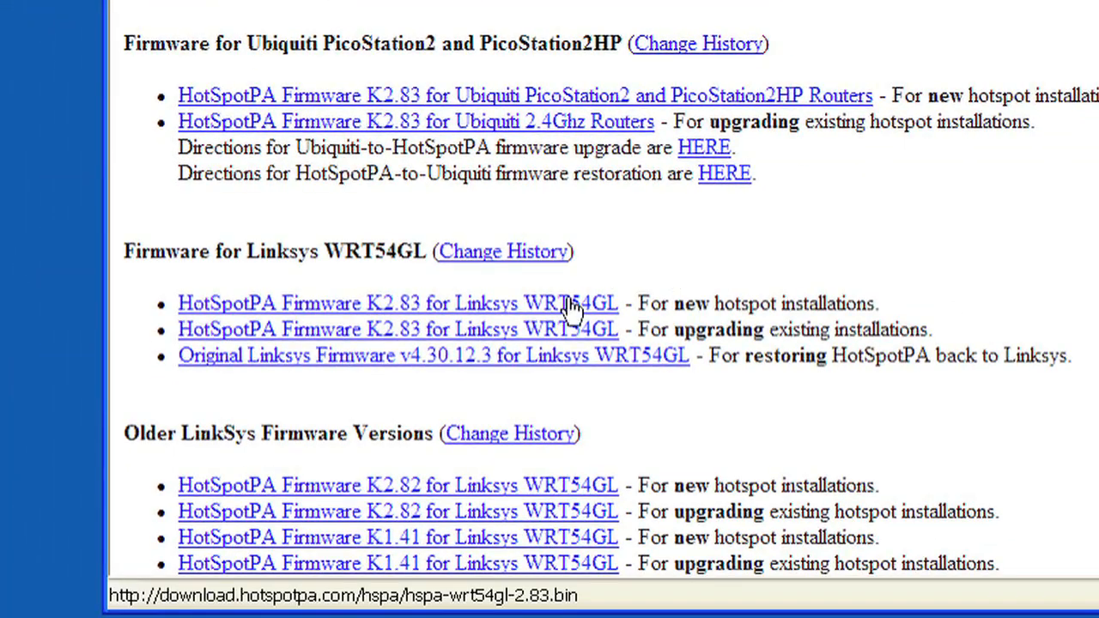
Step: Download the HotSpotPA Firmware K2.83 for Linksys WRT54GL and save it to the Desktop
left_click(398, 302)
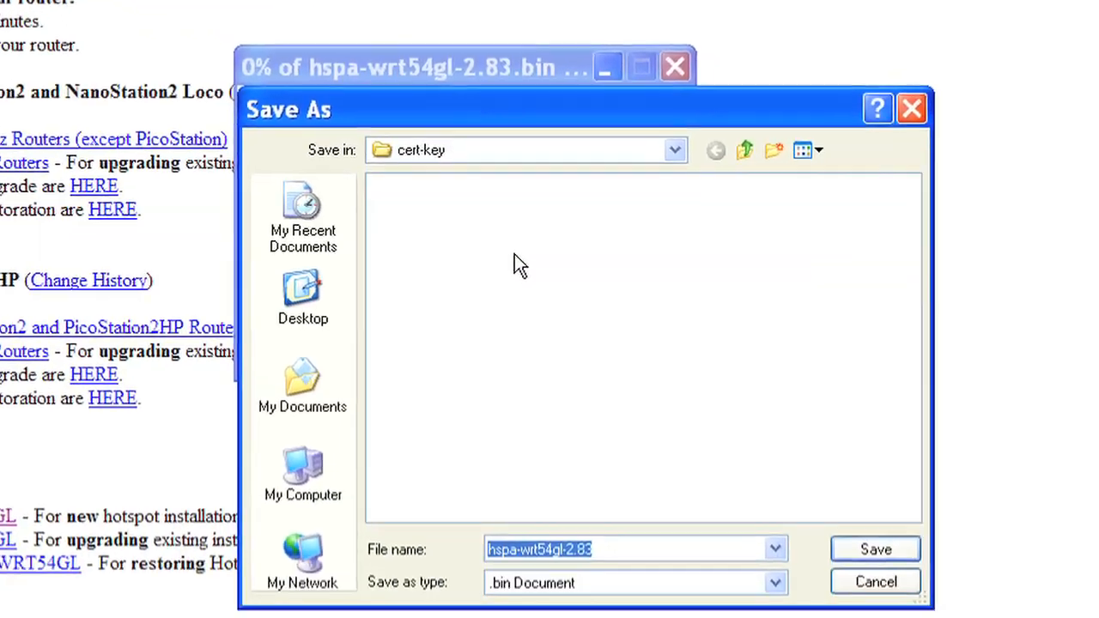
left_click(302, 295)
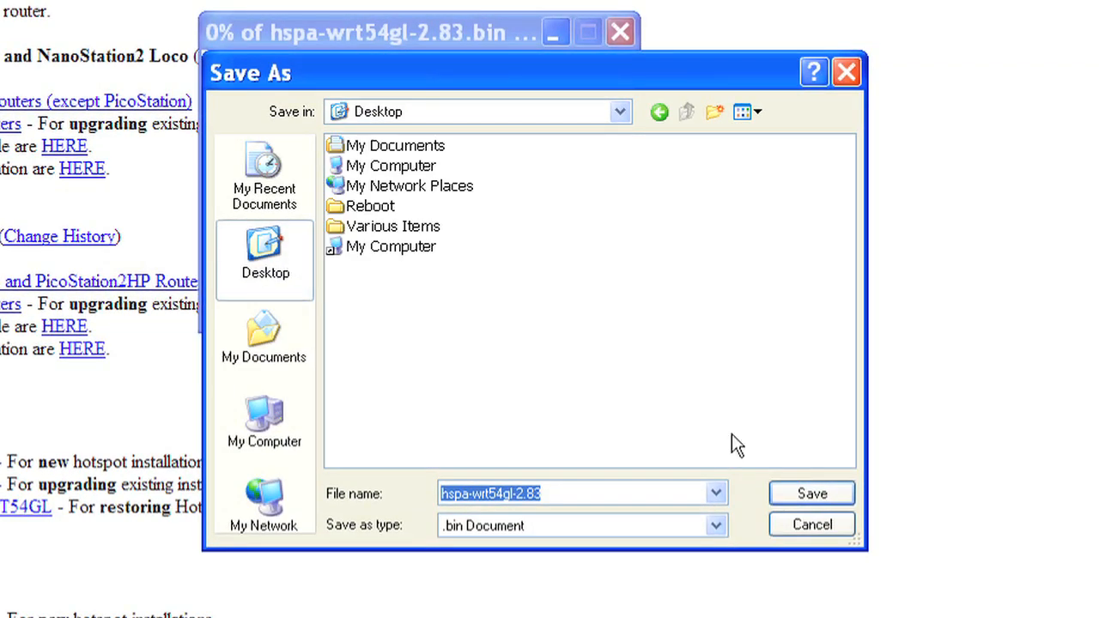
left_click(810, 493)
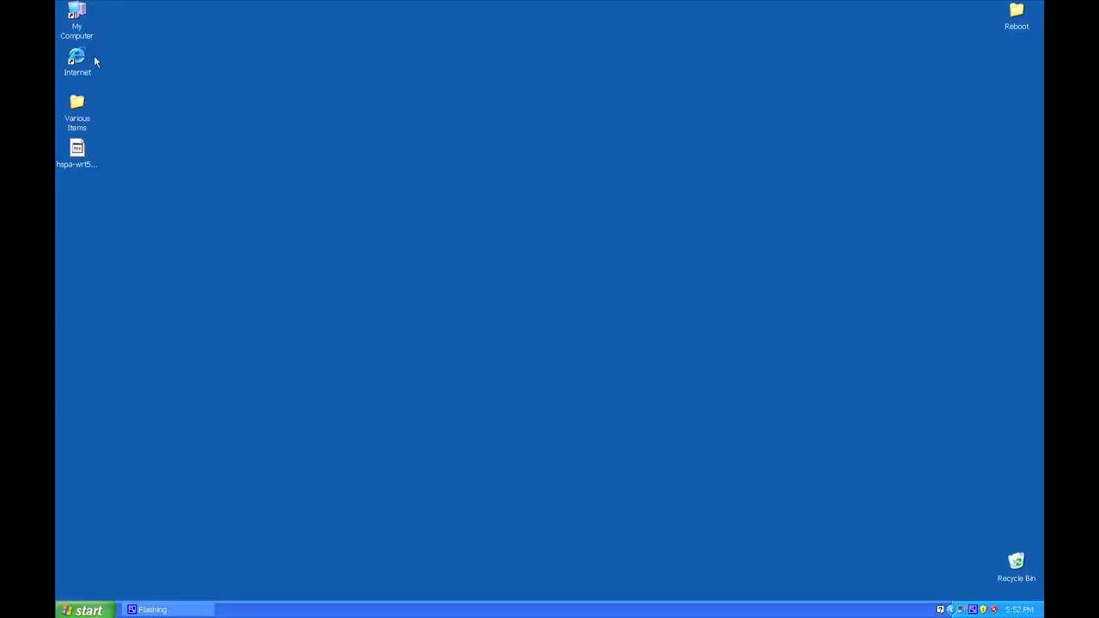
Step: Go to 192.168.1.1 in a new browser window and log in as admin
double_click(77, 58)
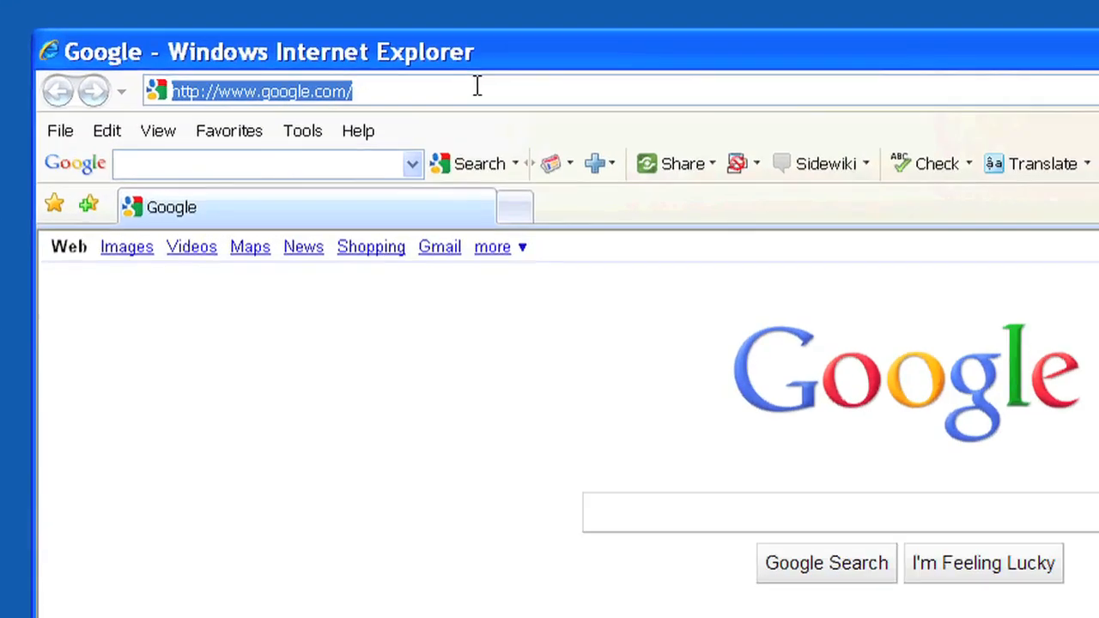
type("192.1")
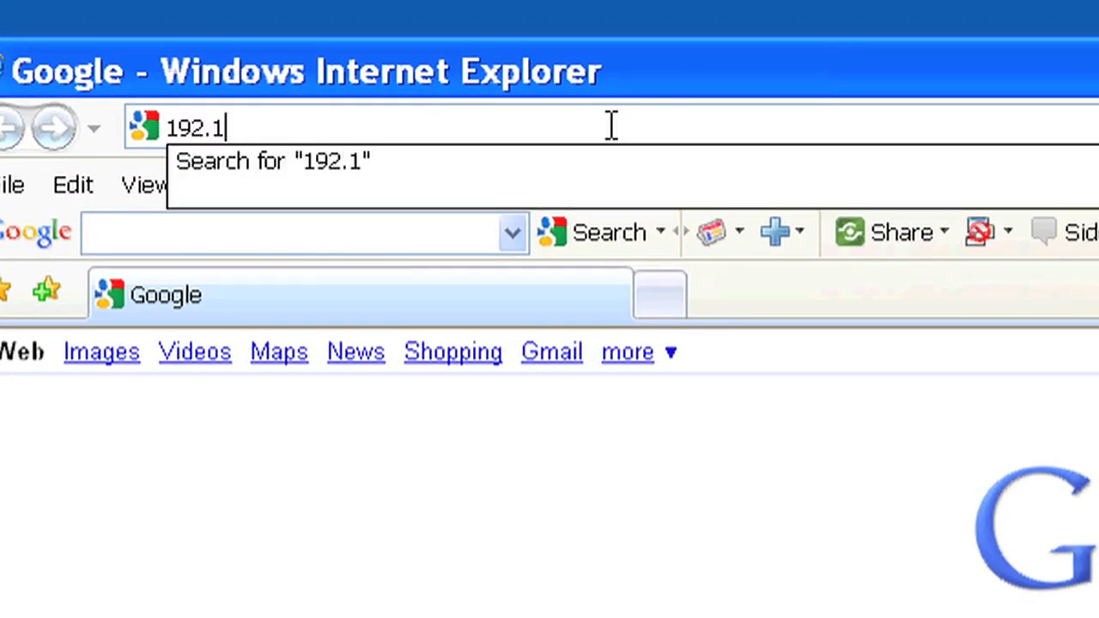
type("68.1.")
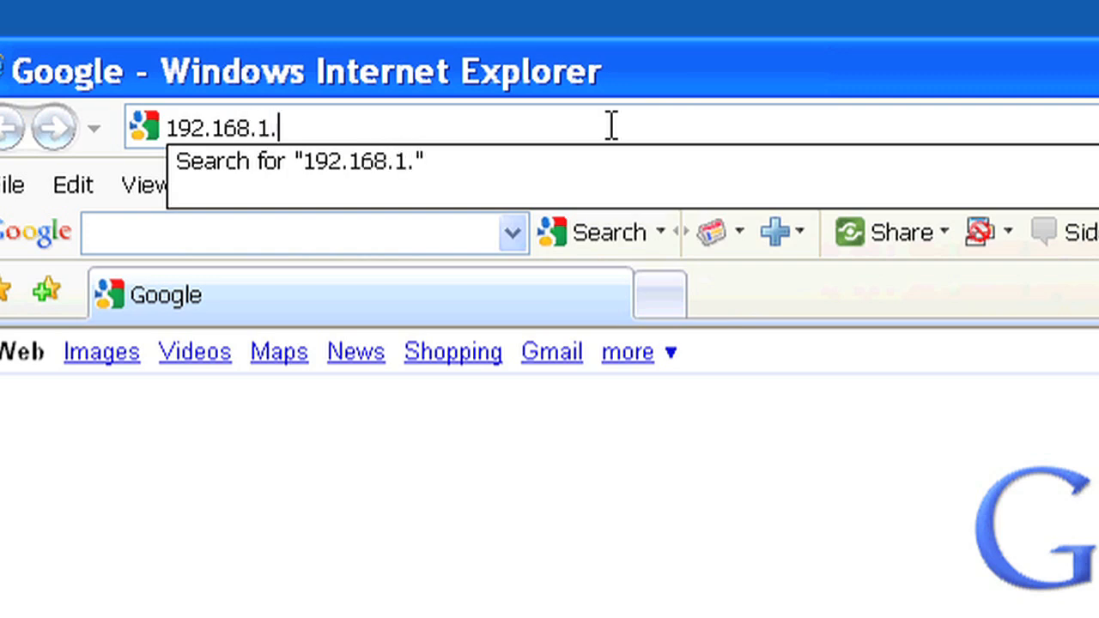
key("Return")
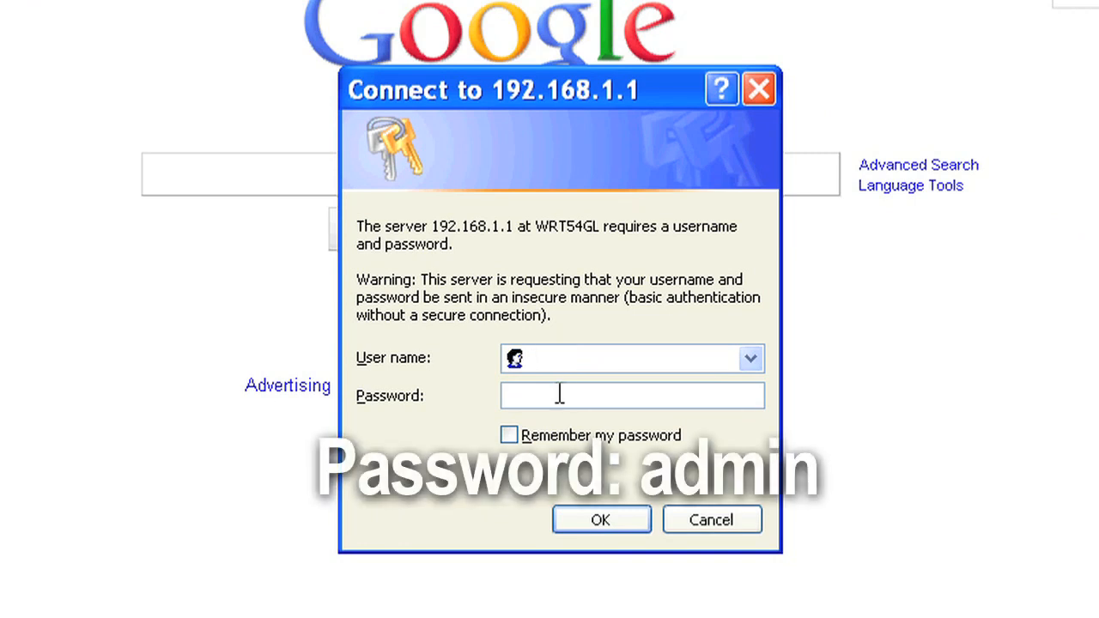
type("admin")
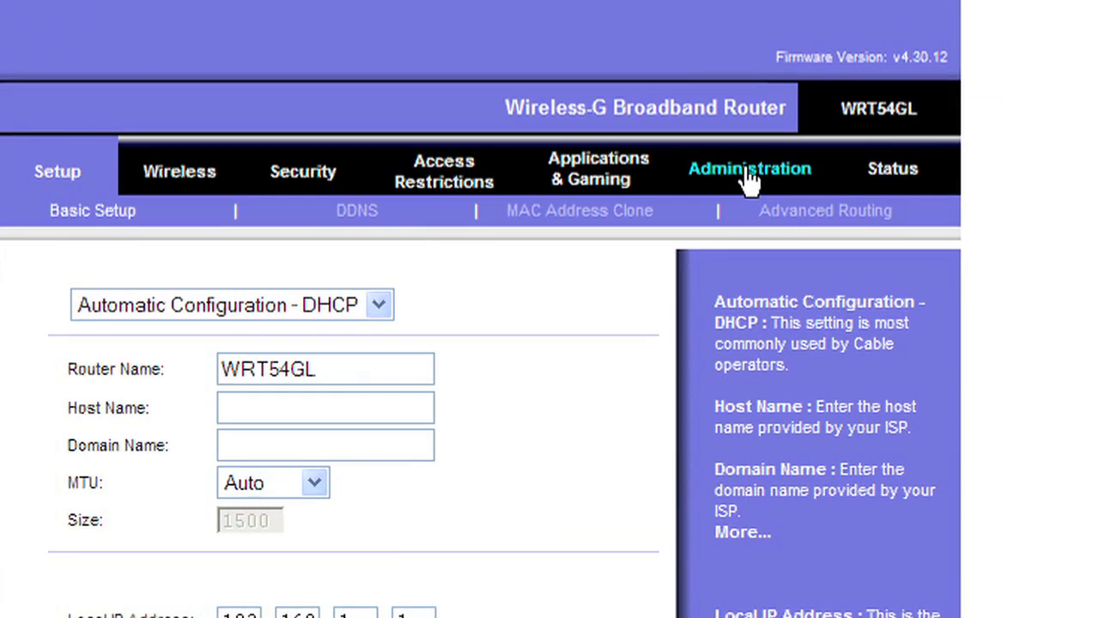
Step: On Administration > Firmware Upgrade, browse to and choose hspa-wrt54gl-2.83 from the Desktop
left_click(749, 168)
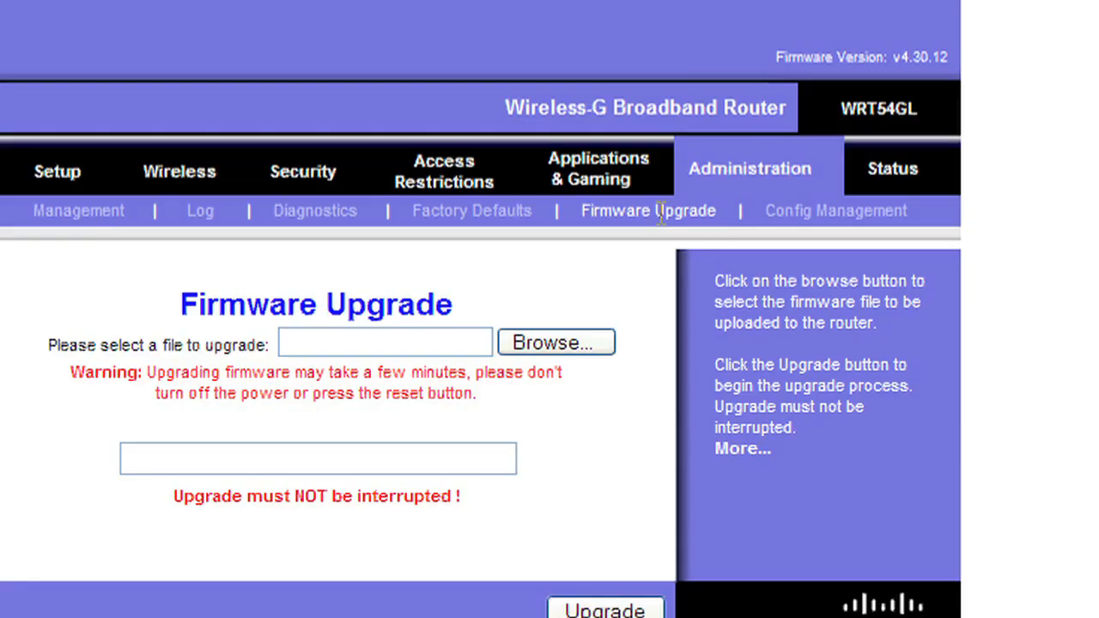
left_click(385, 342)
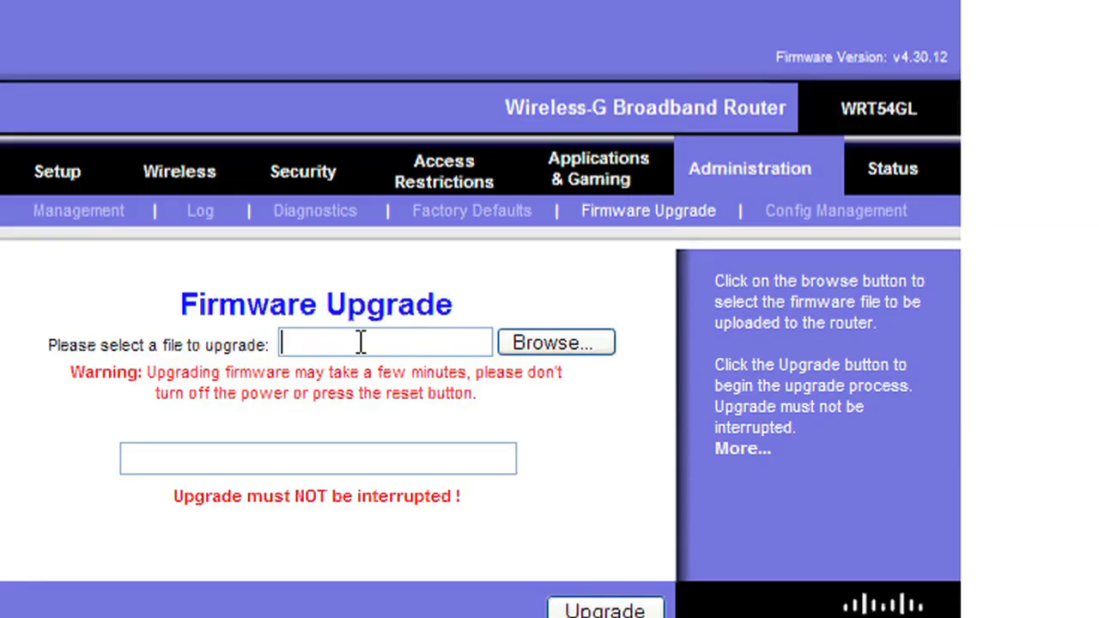
left_click(557, 341)
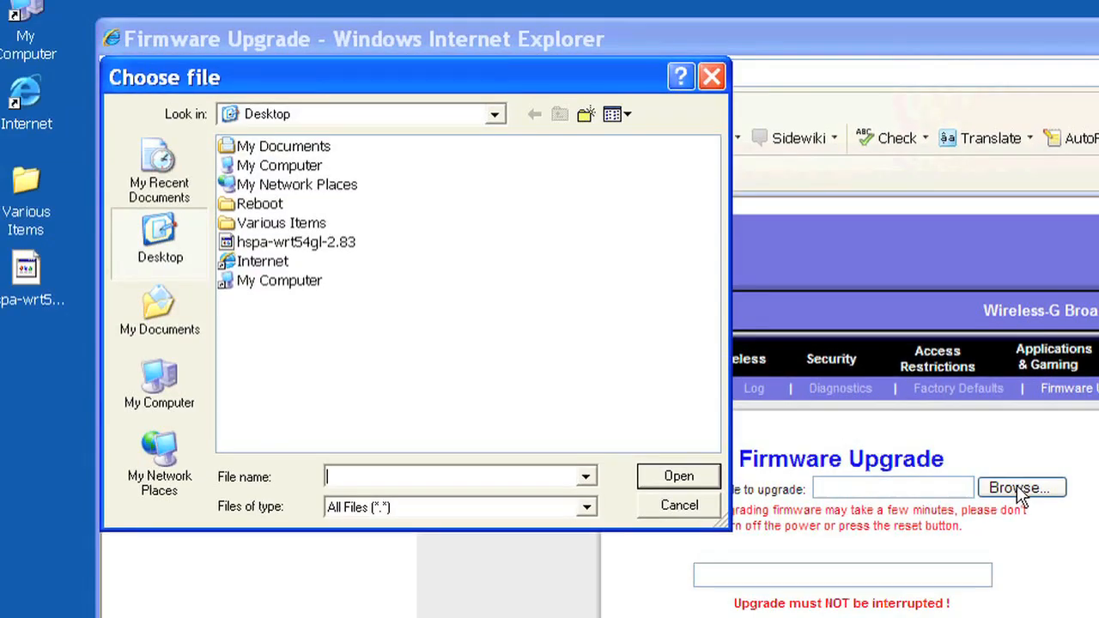
mouse_move(325, 249)
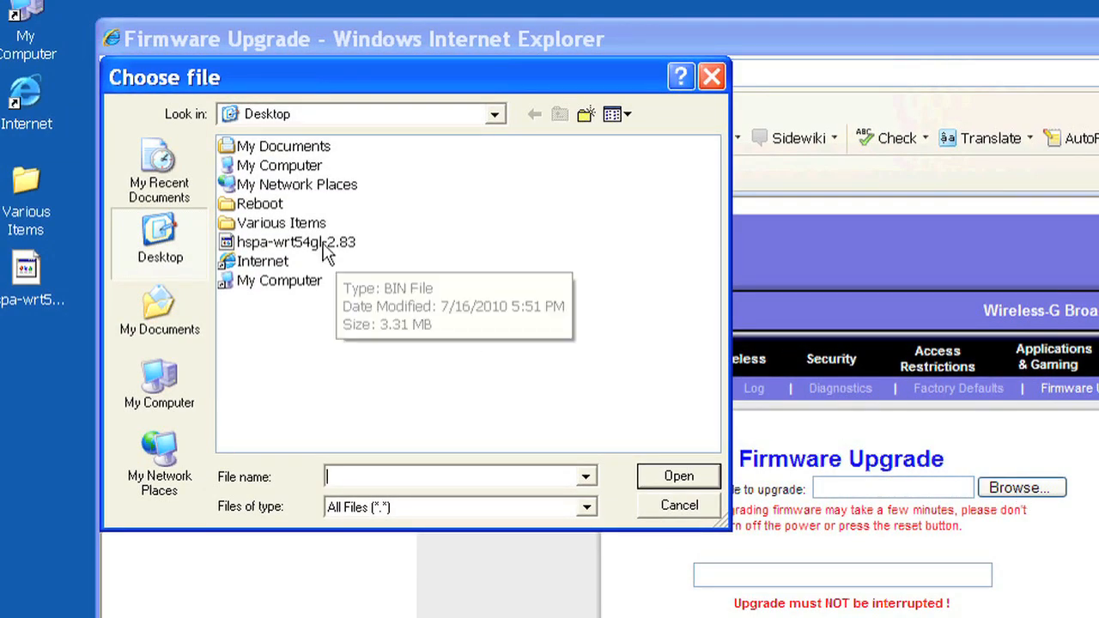
left_click(295, 240)
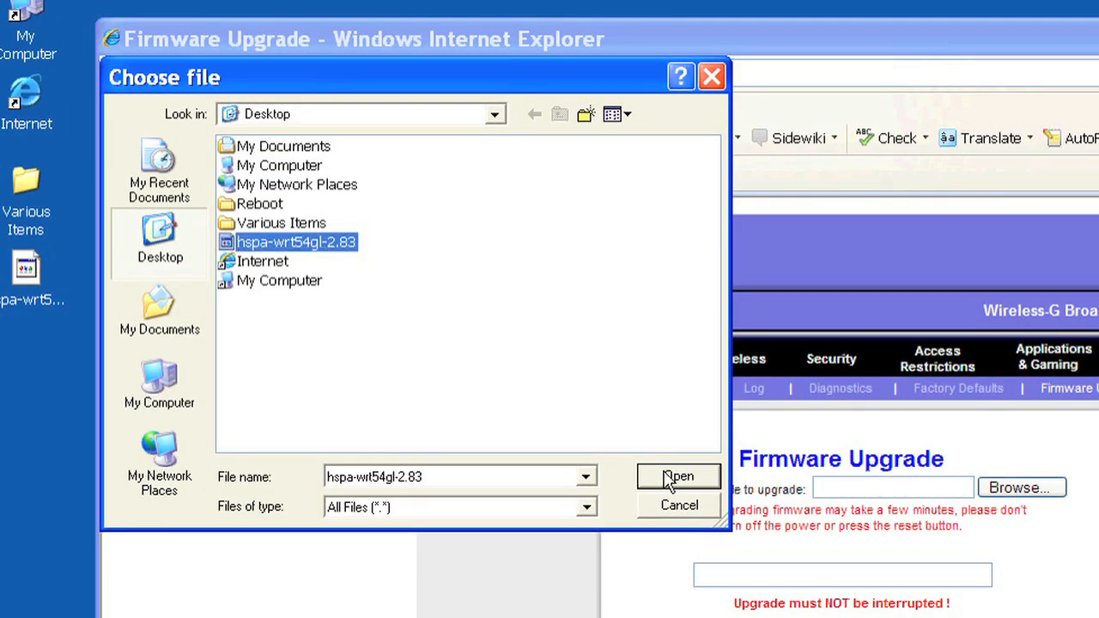
left_click(676, 477)
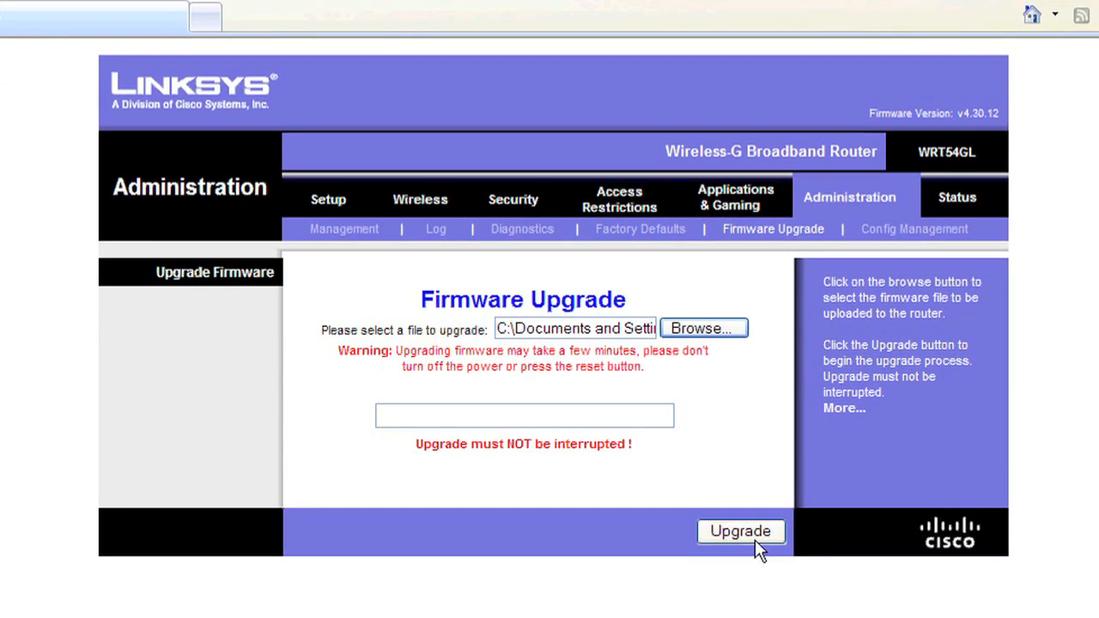
Step: Start the upgrade to flash the HotSpotPA firmware onto the router
left_click(740, 530)
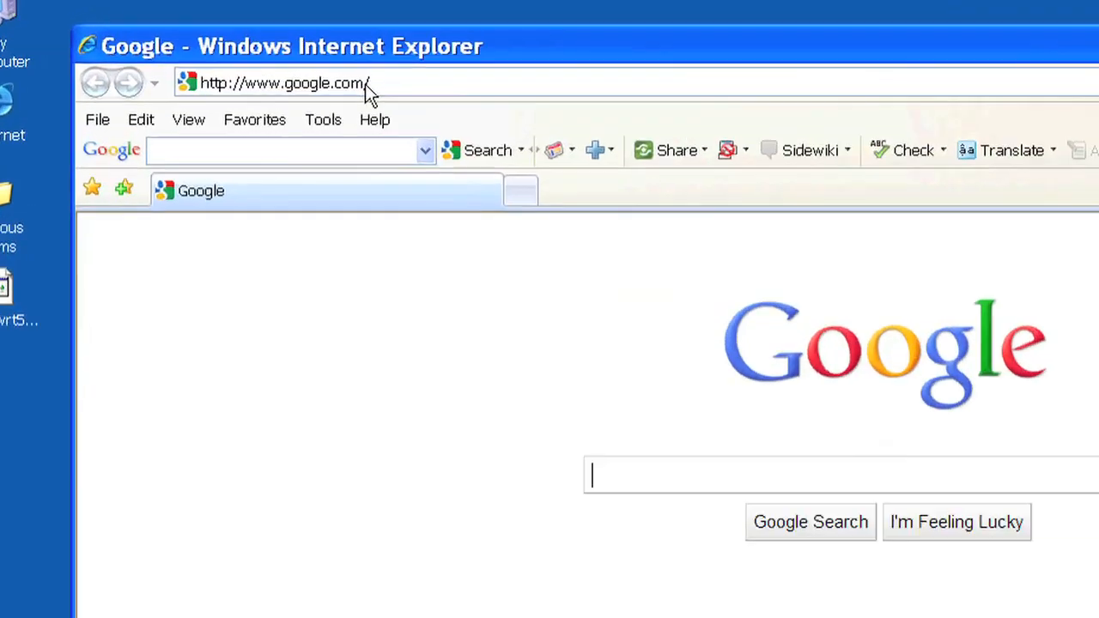
Step: Go to 10.1.1.1 and log in to the HotSpotPA console as root
left_click(283, 83)
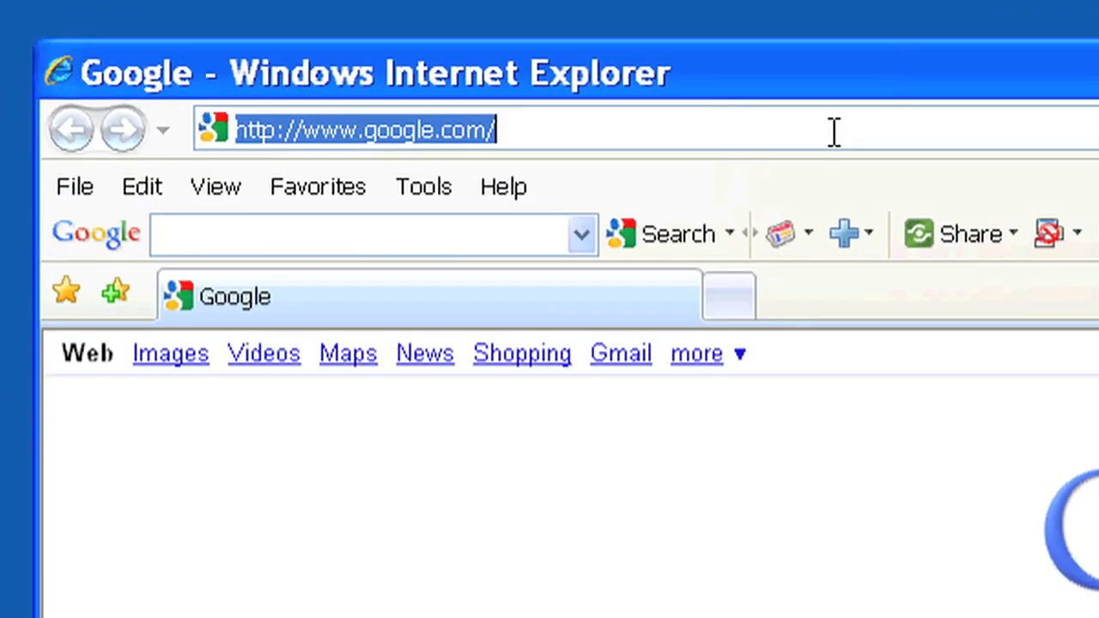
type("10.1.")
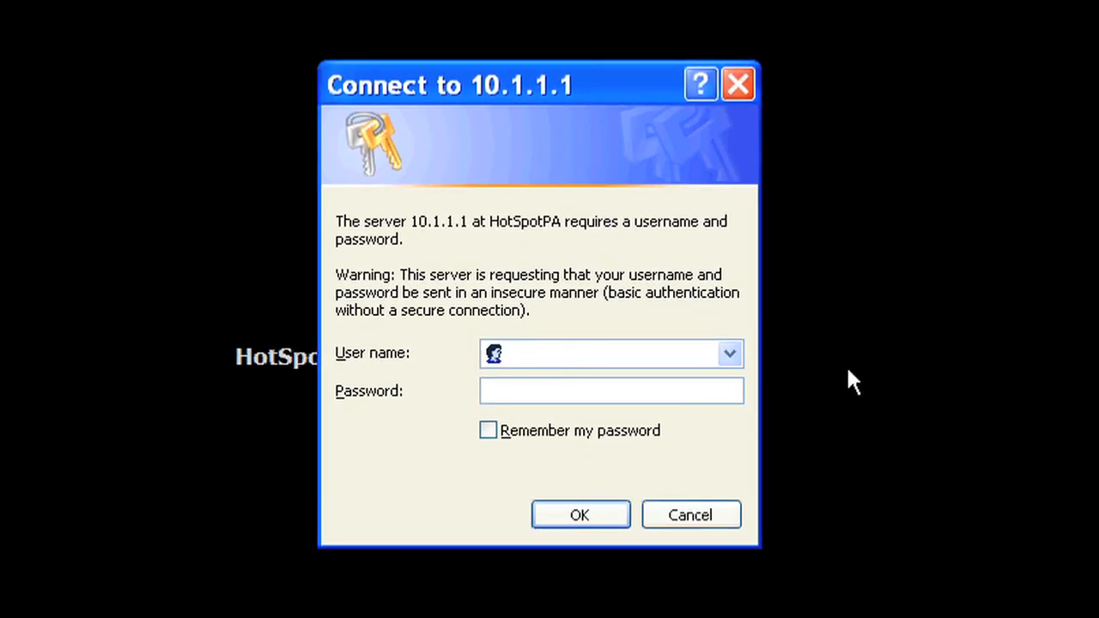
type("root")
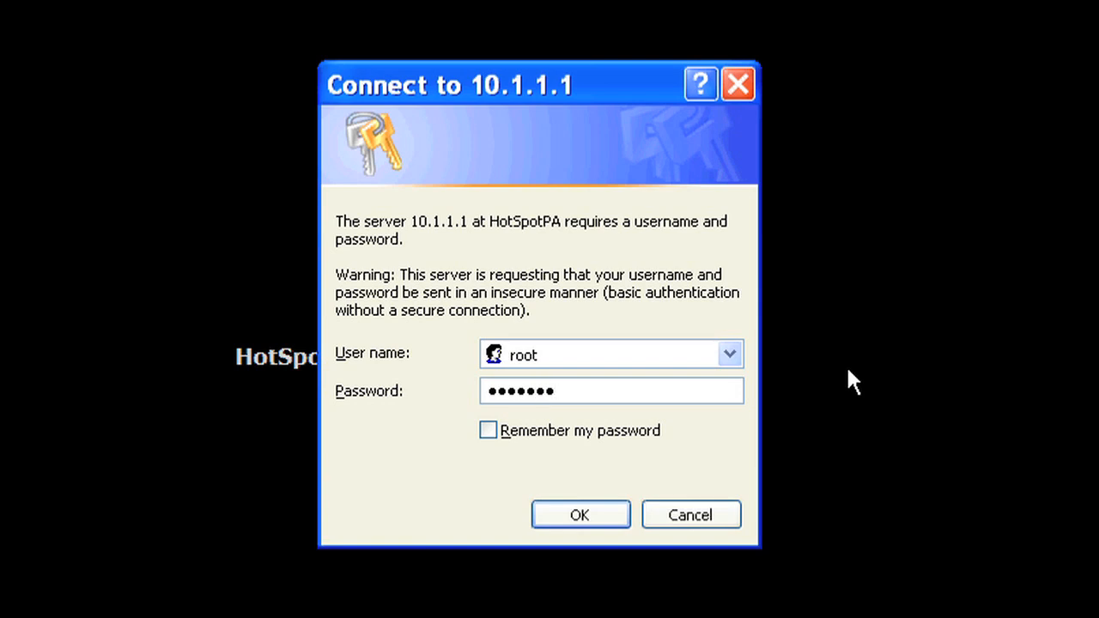
left_click(580, 515)
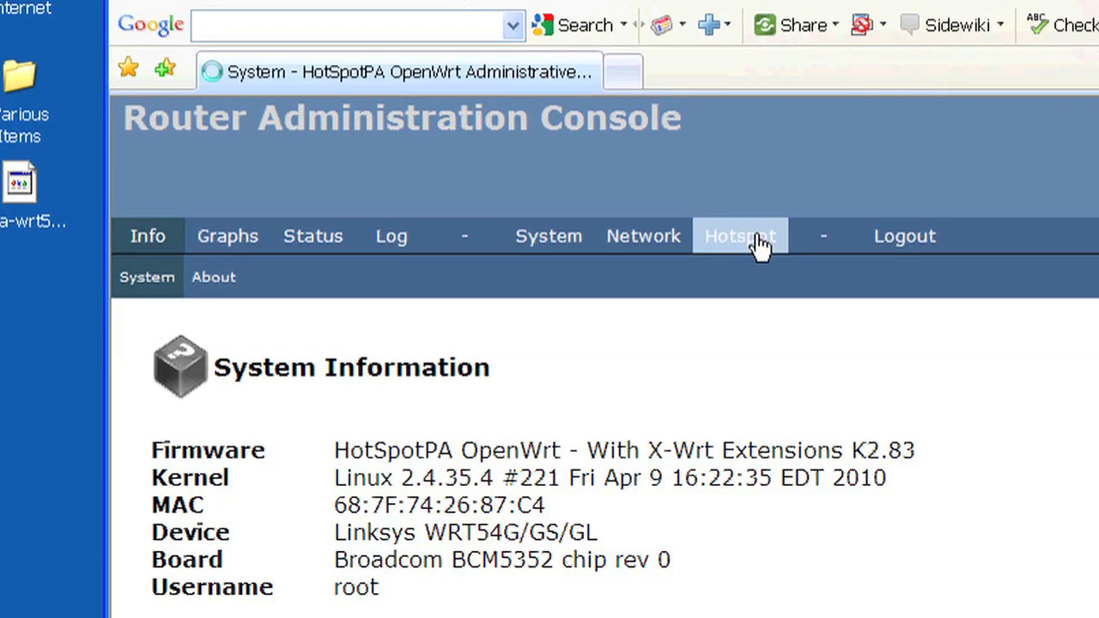
Step: Go to the Hotspot VPN Settings page showing no client cert or key yet
left_click(738, 237)
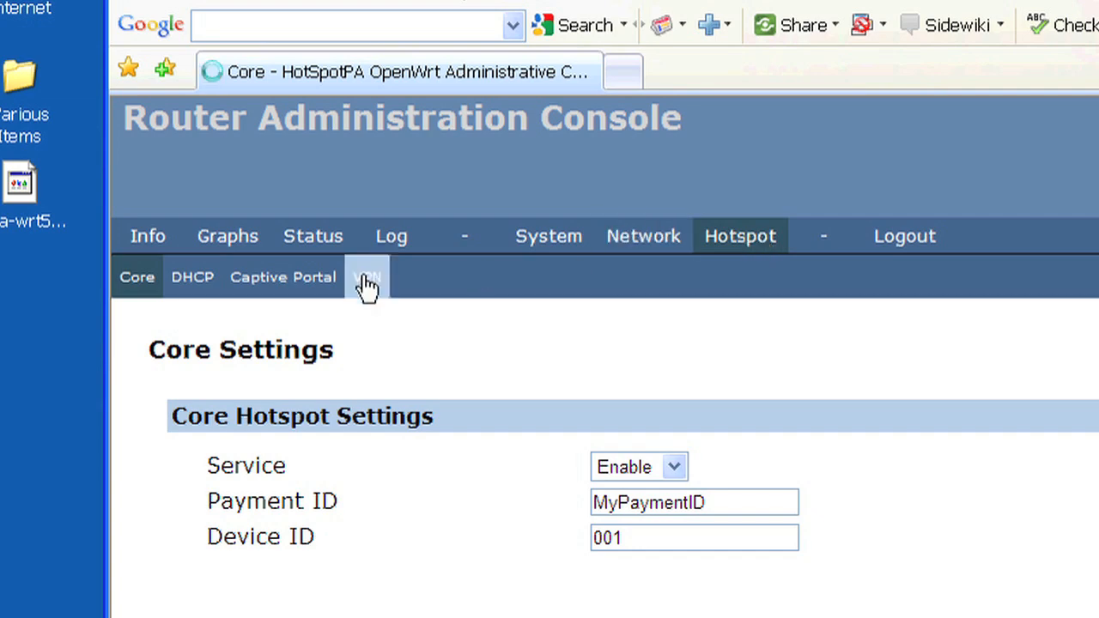
left_click(367, 277)
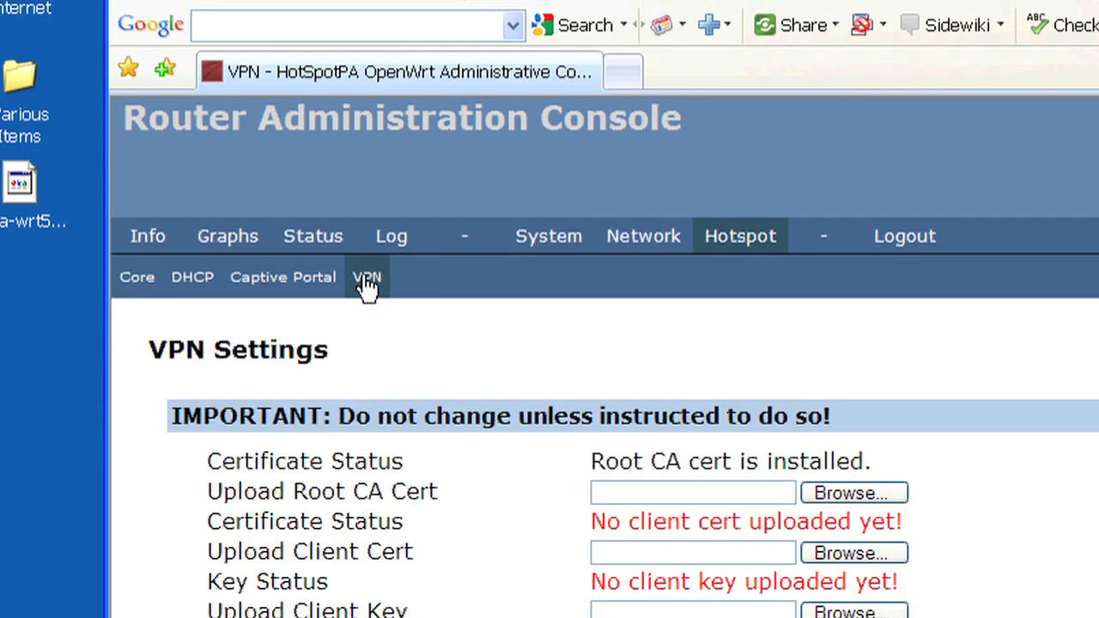
Step: Choose C1003402.1.crt for the client cert and C1003402.1.key for the client key
scroll("up", 3)
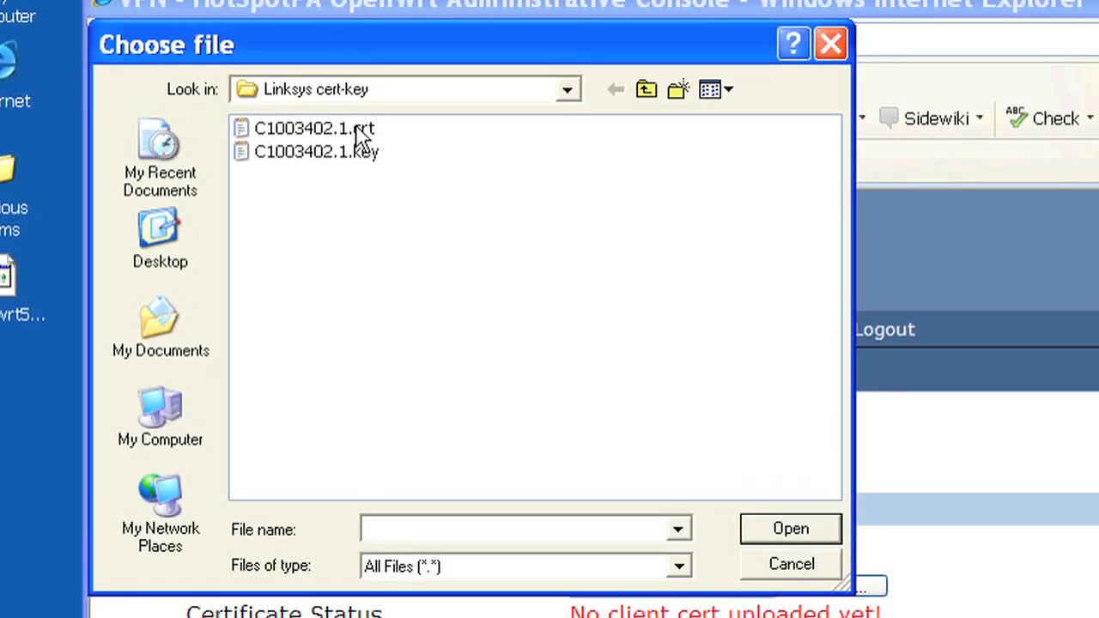
left_click(314, 127)
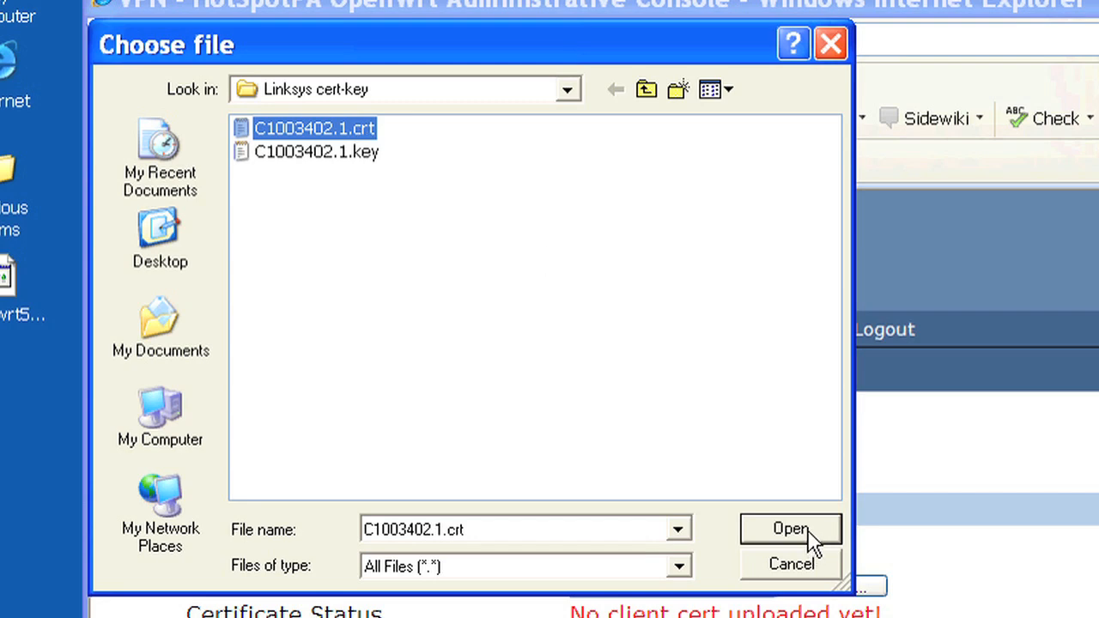
left_click(789, 528)
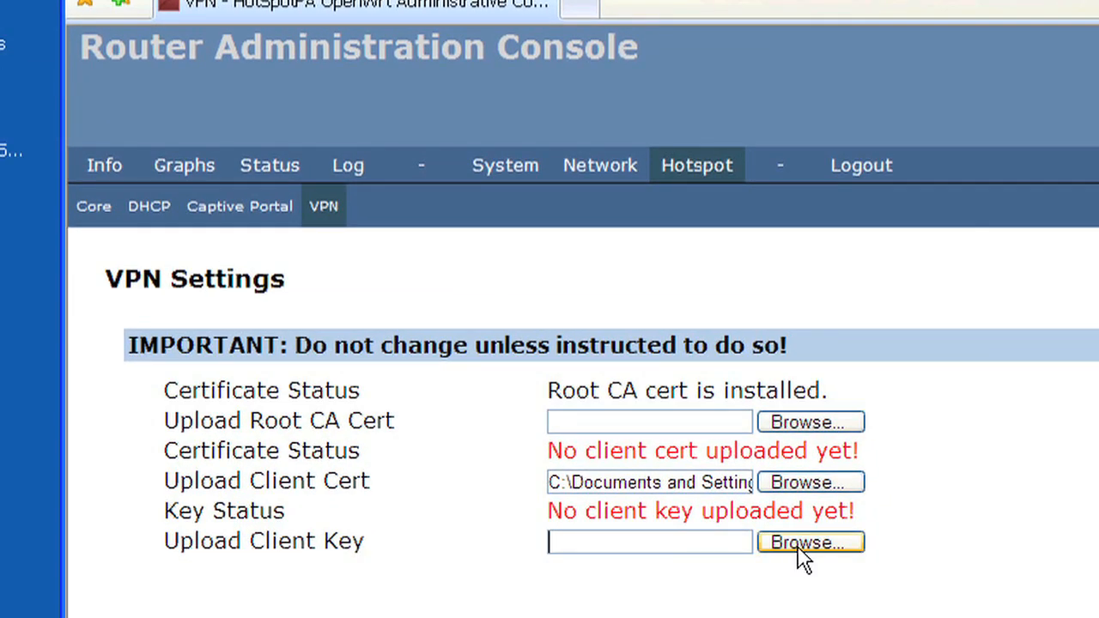
left_click(807, 543)
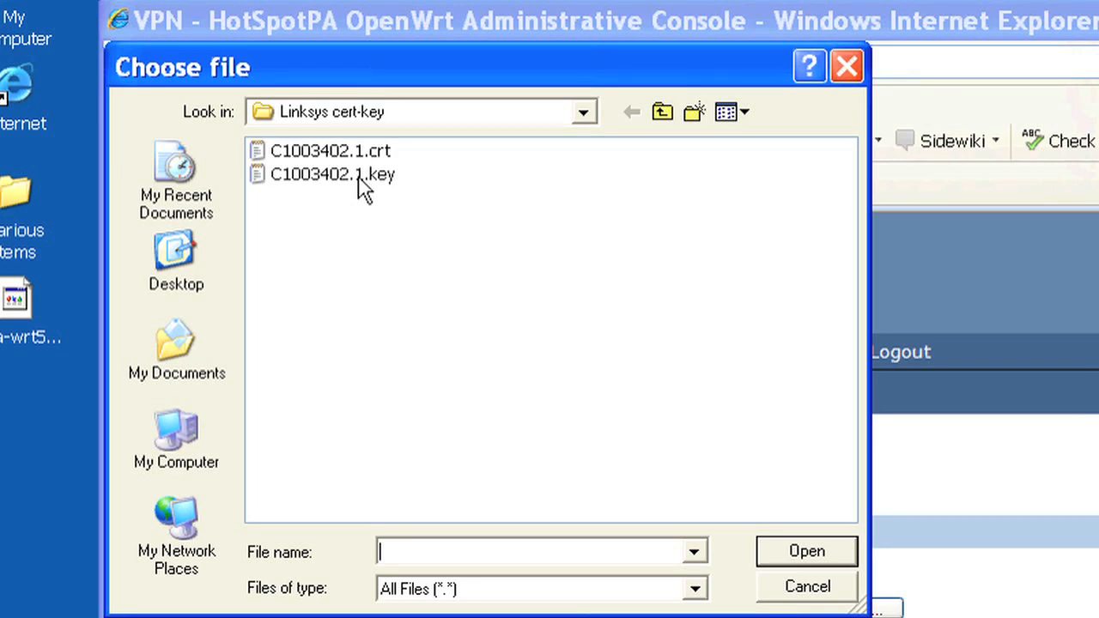
left_click(333, 173)
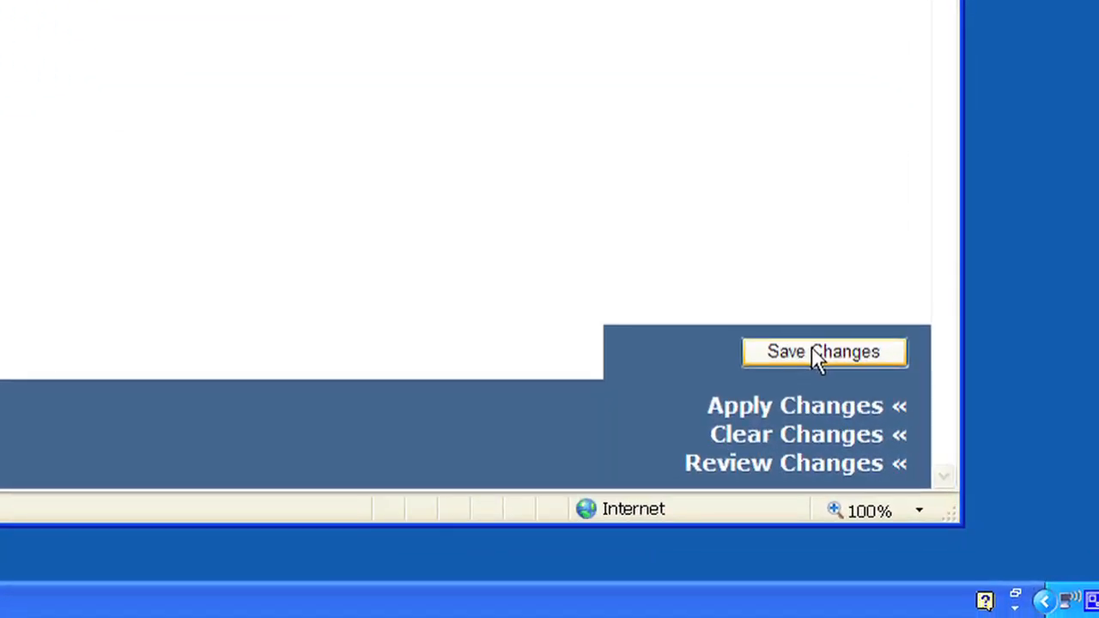
Step: Save changes so the client certificate and key upload and show as installed
left_click(822, 350)
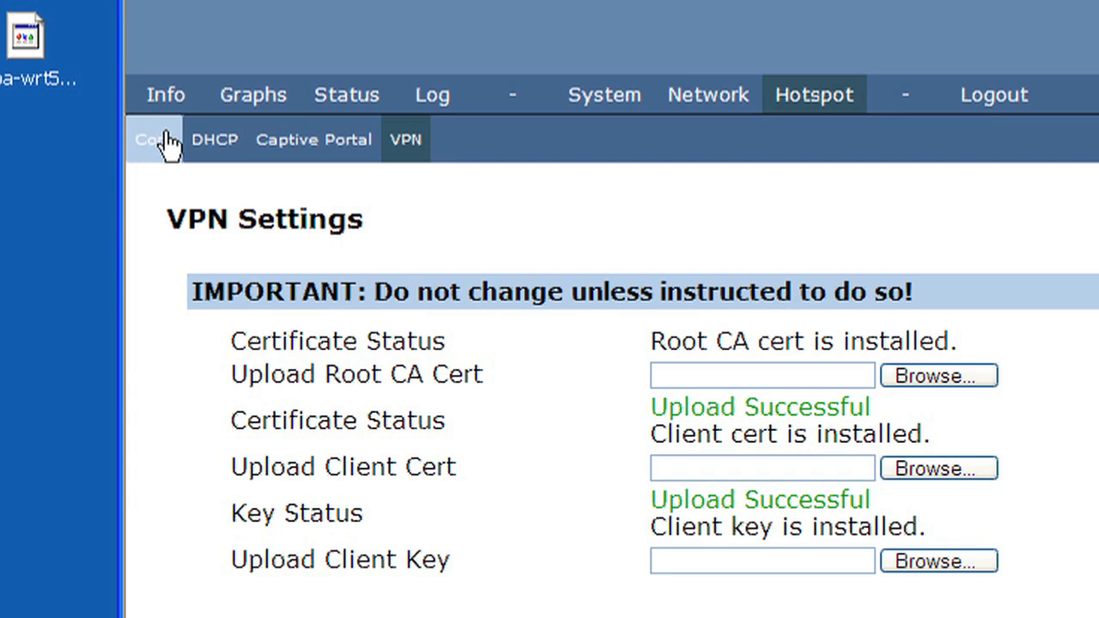
Step: In Hotspot Core Settings, set Payment ID to Demo6 and Device ID to Office
left_click(154, 139)
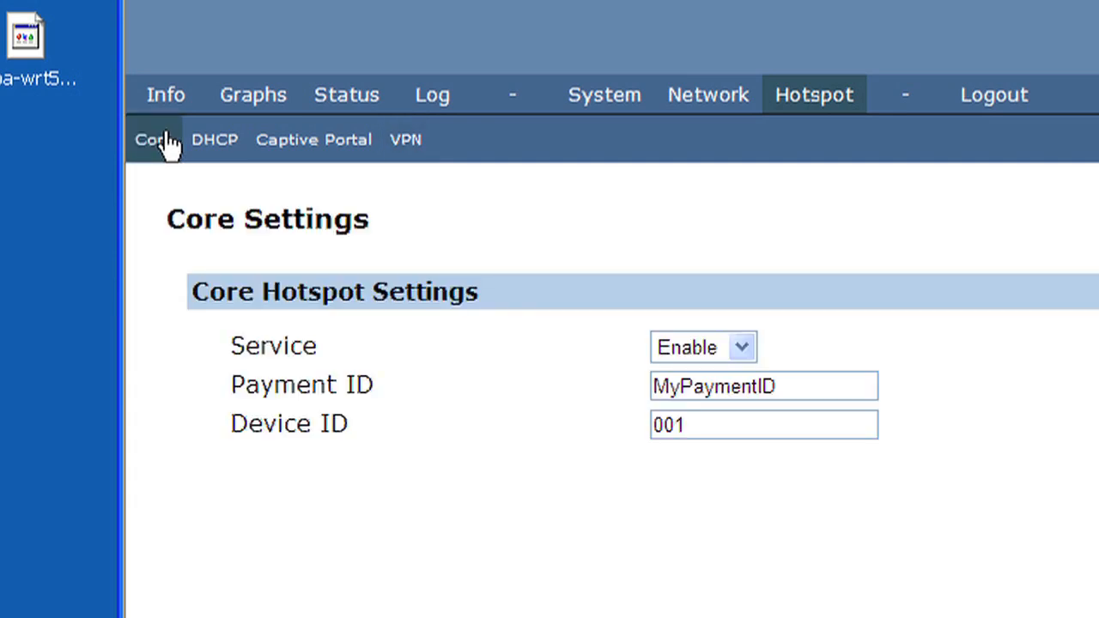
double_click(762, 384)
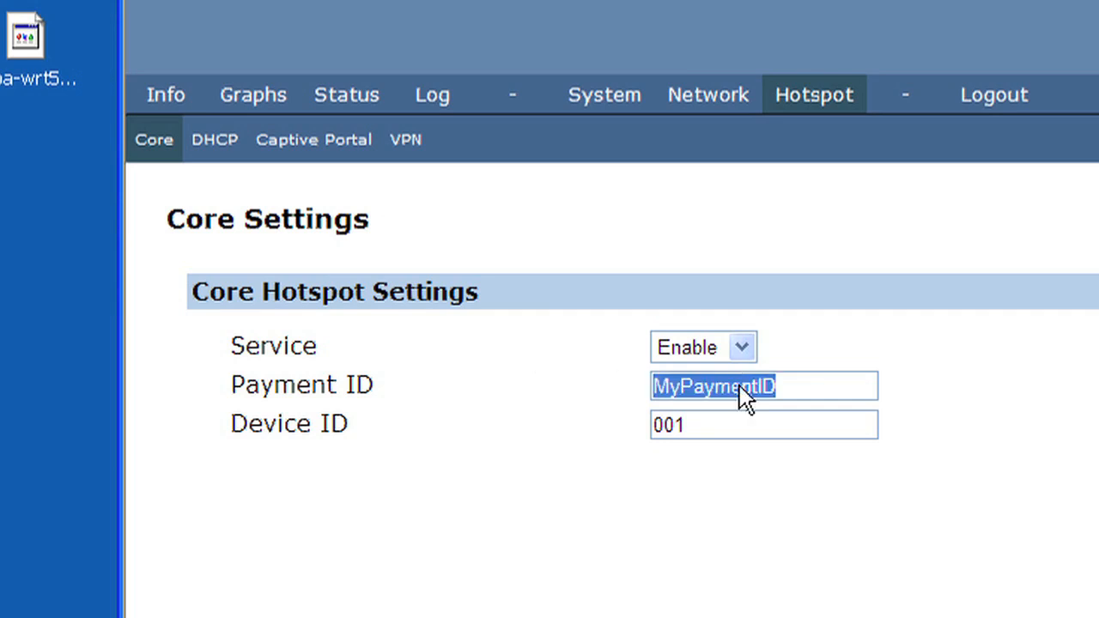
type("De")
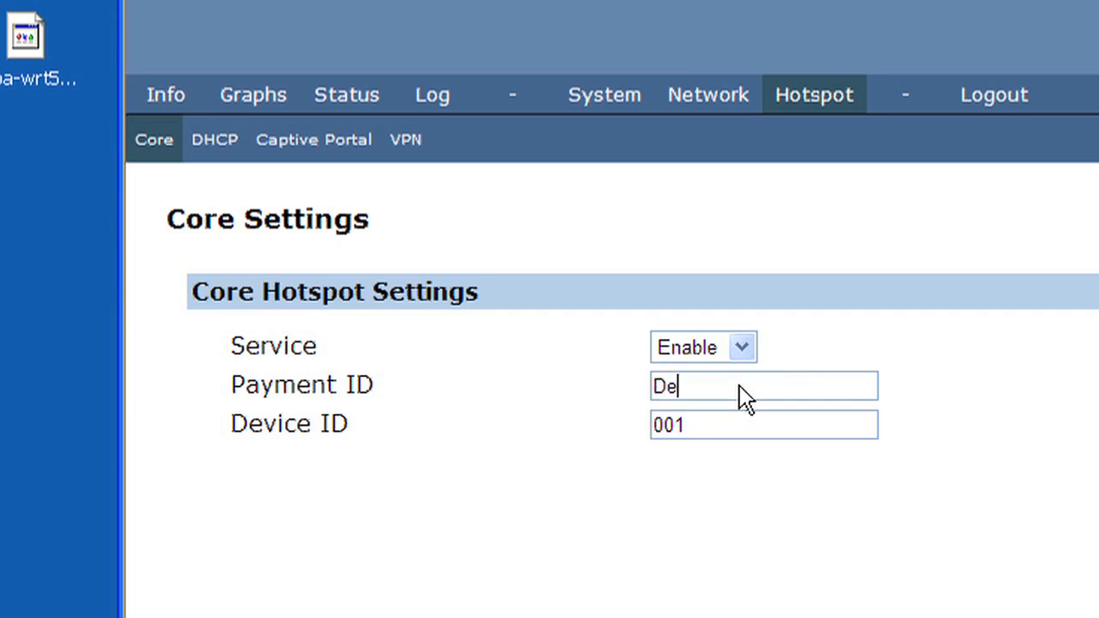
type("mo6")
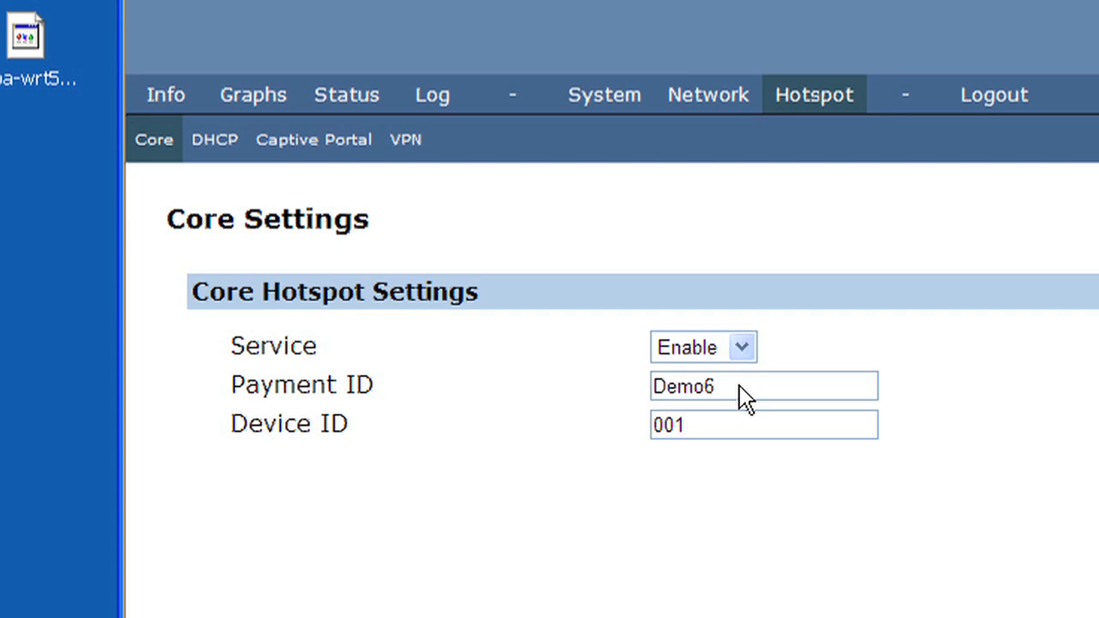
double_click(668, 425)
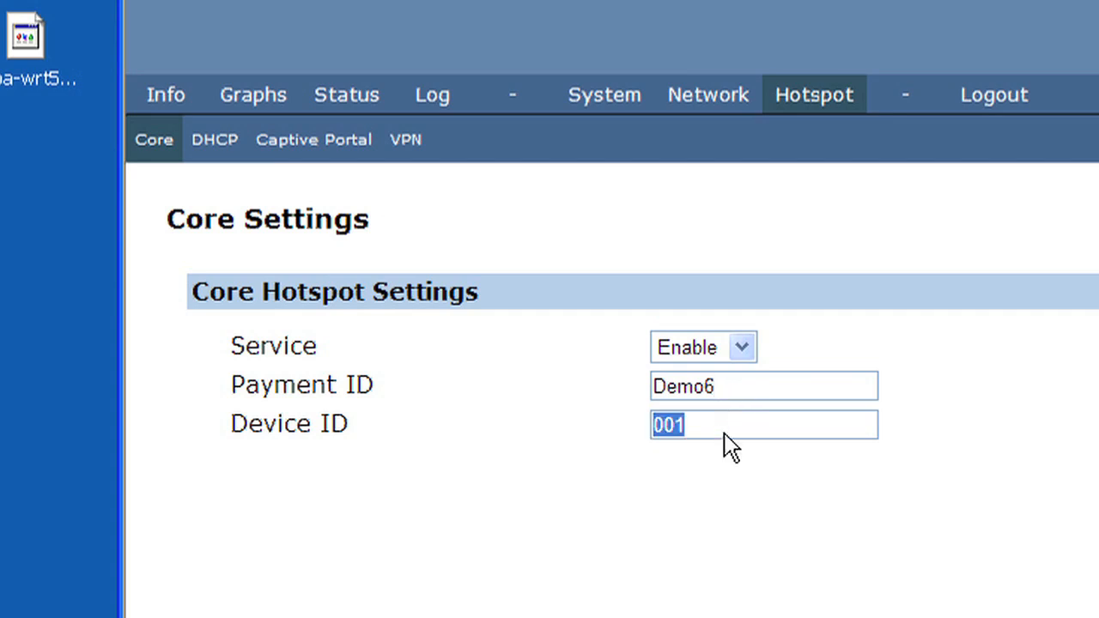
type("Offi")
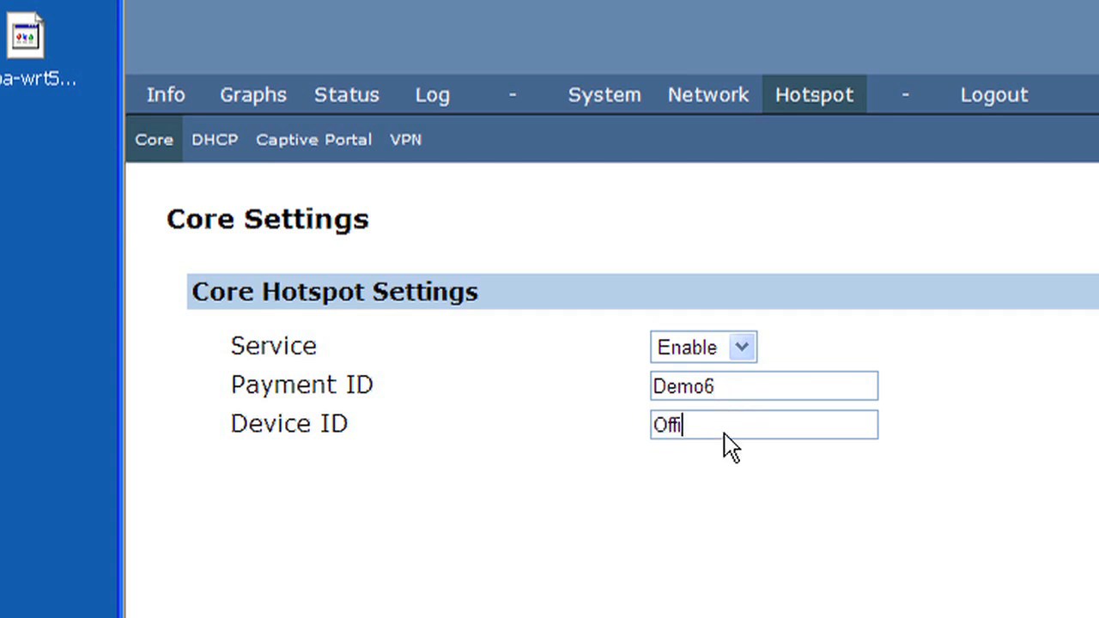
type("ce")
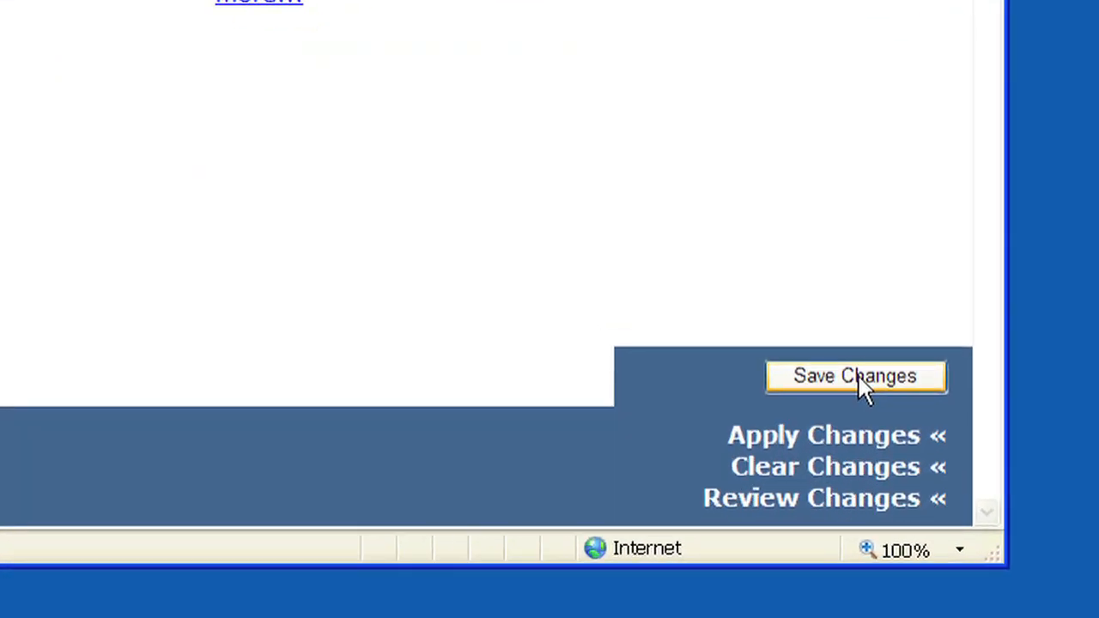
Step: Save and apply the pending changes, then return to Core Settings showing Payment ID Demo6, Device ID Office
left_click(855, 376)
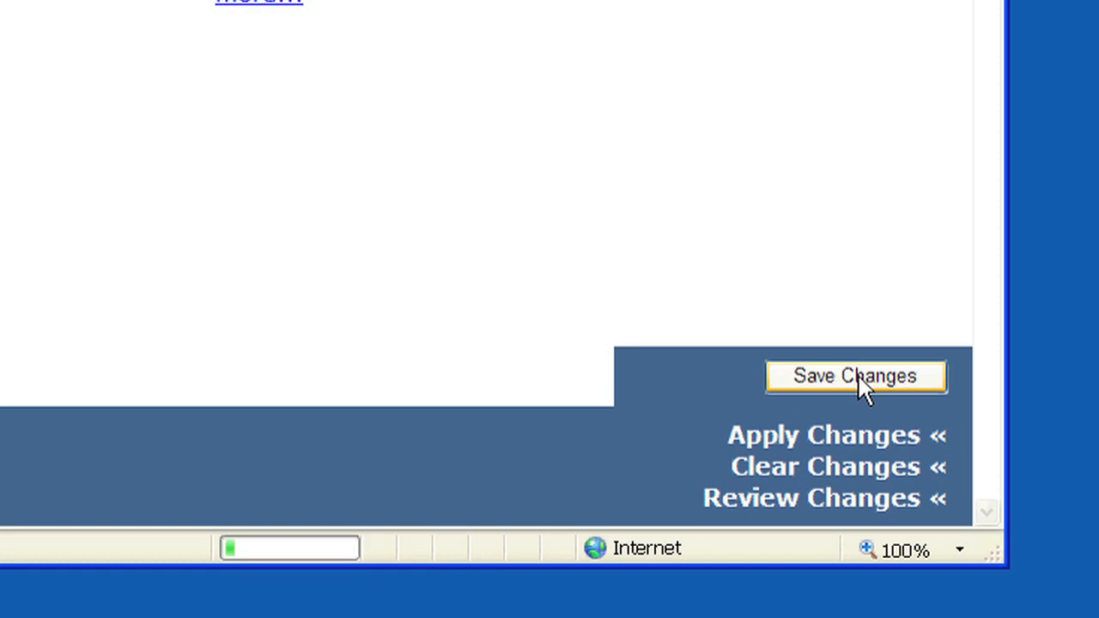
left_click(855, 376)
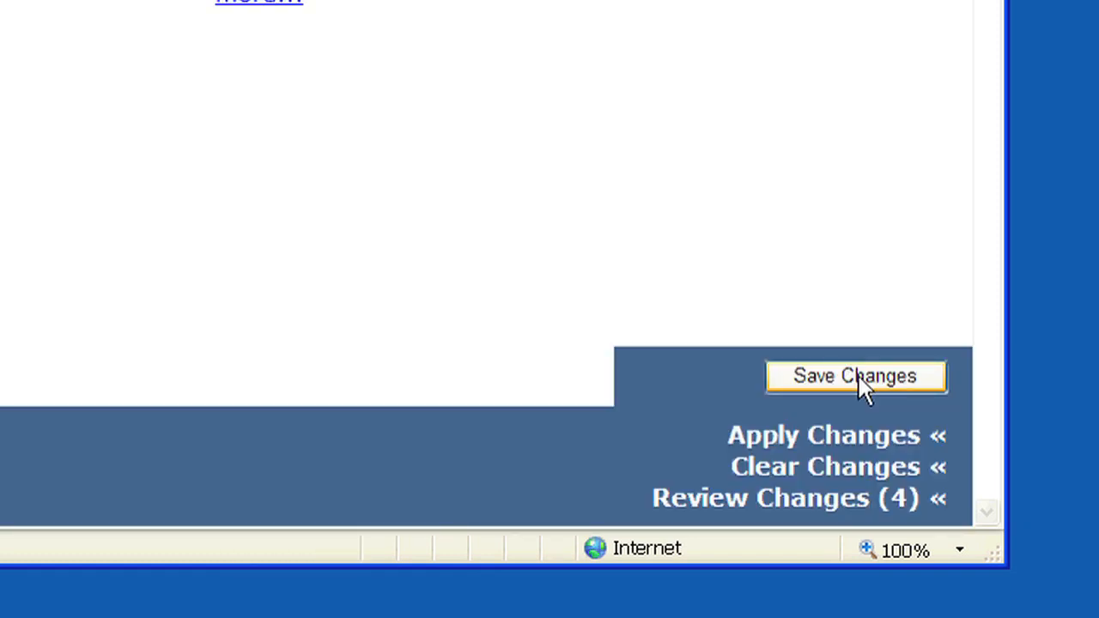
mouse_move(834, 436)
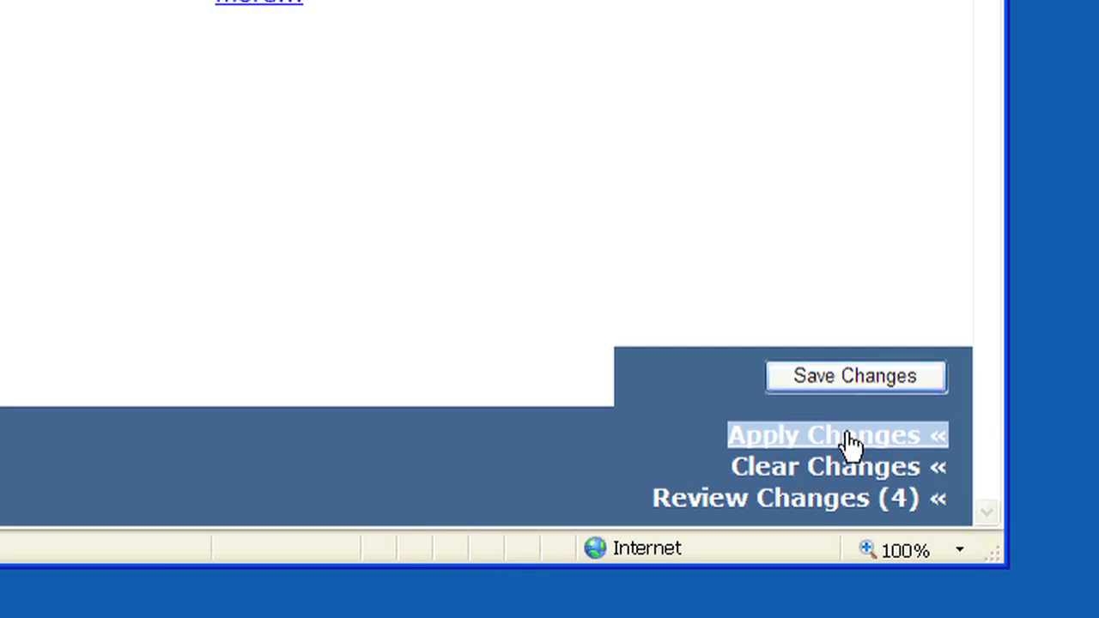
left_click(834, 437)
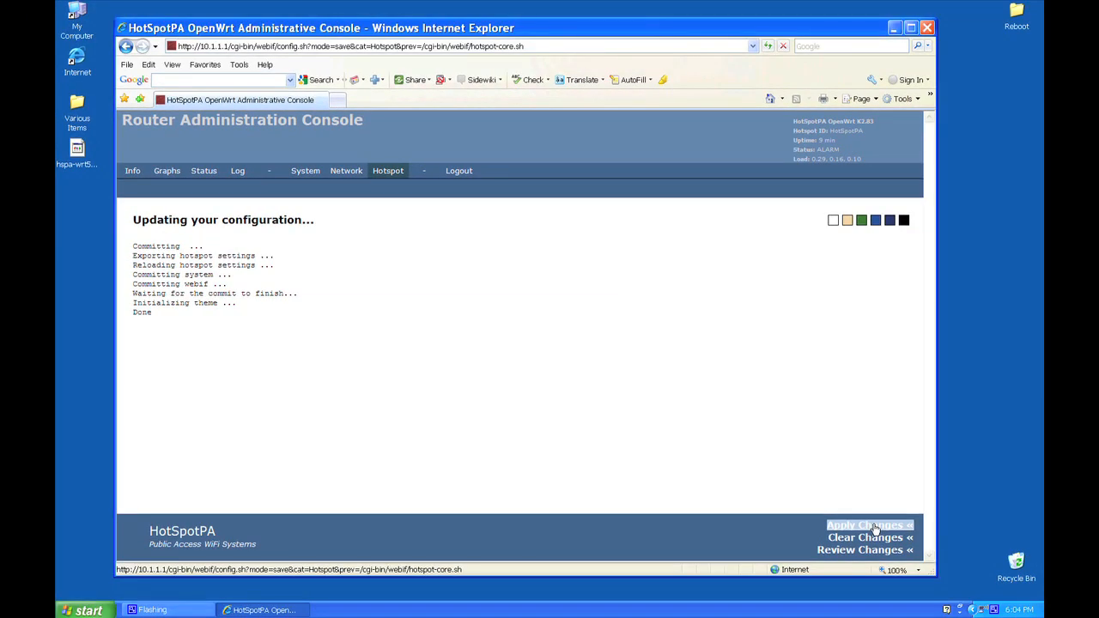
left_click(306, 170)
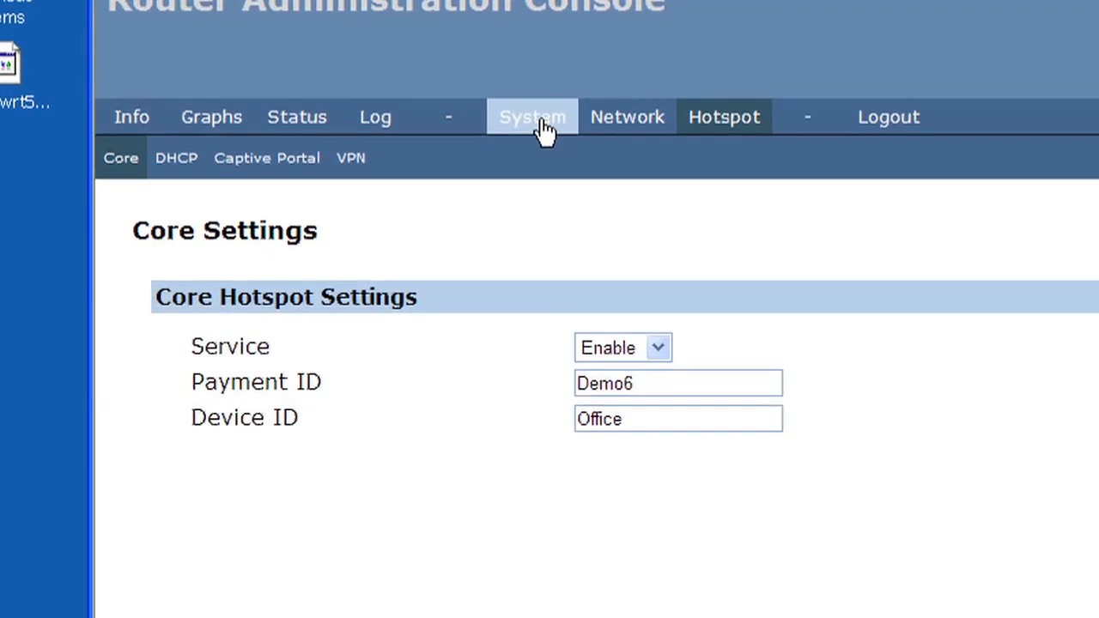
Step: Reboot the router from System and reload the console to System Information (firmware K2.83)
left_click(533, 117)
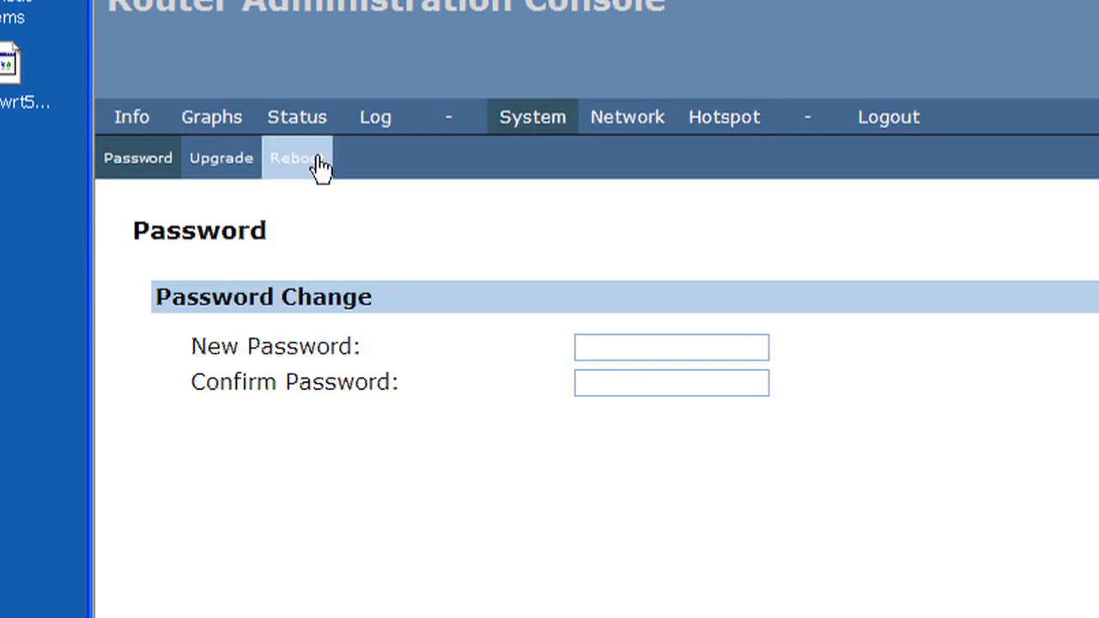
left_click(297, 158)
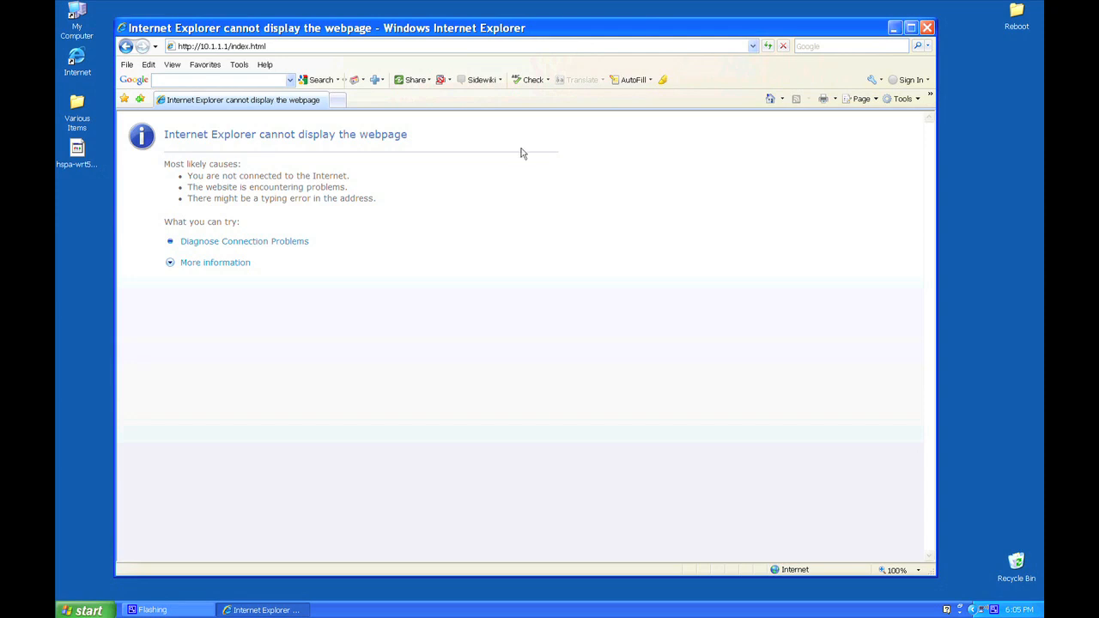
left_click(765, 45)
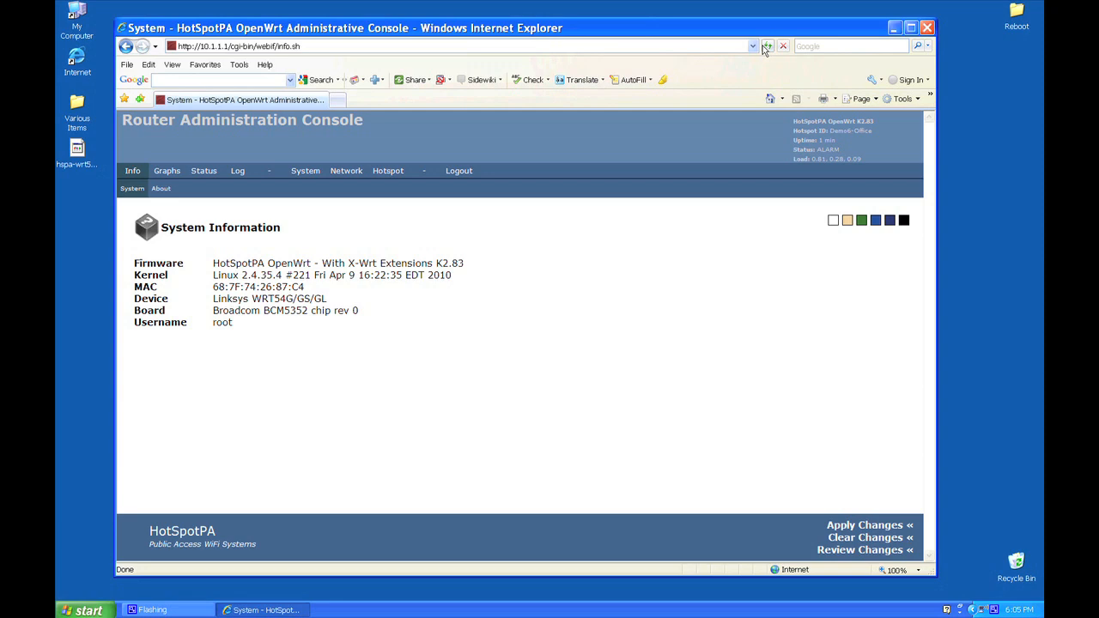
mouse_move(927, 27)
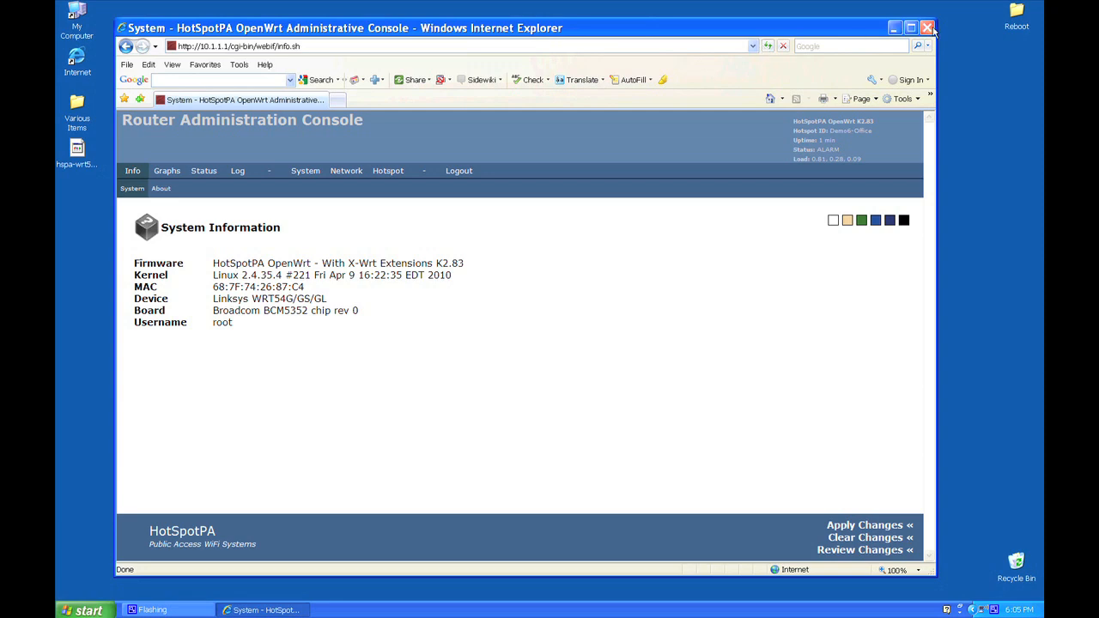